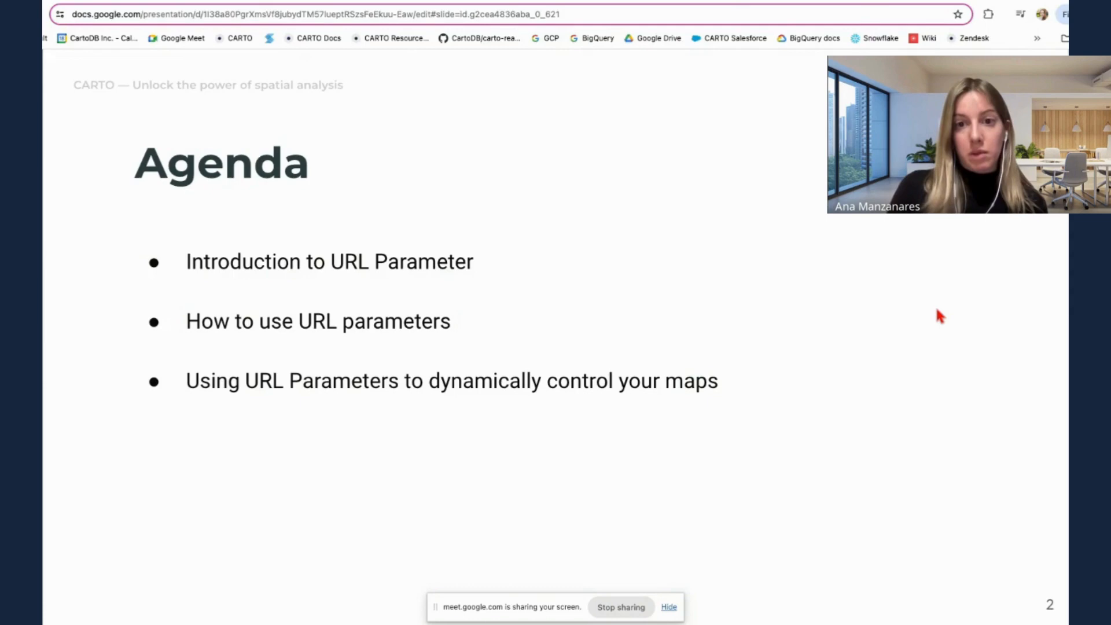
- Advance from the Agenda slide to the 'What are URL Parameters?' slide
key("right")
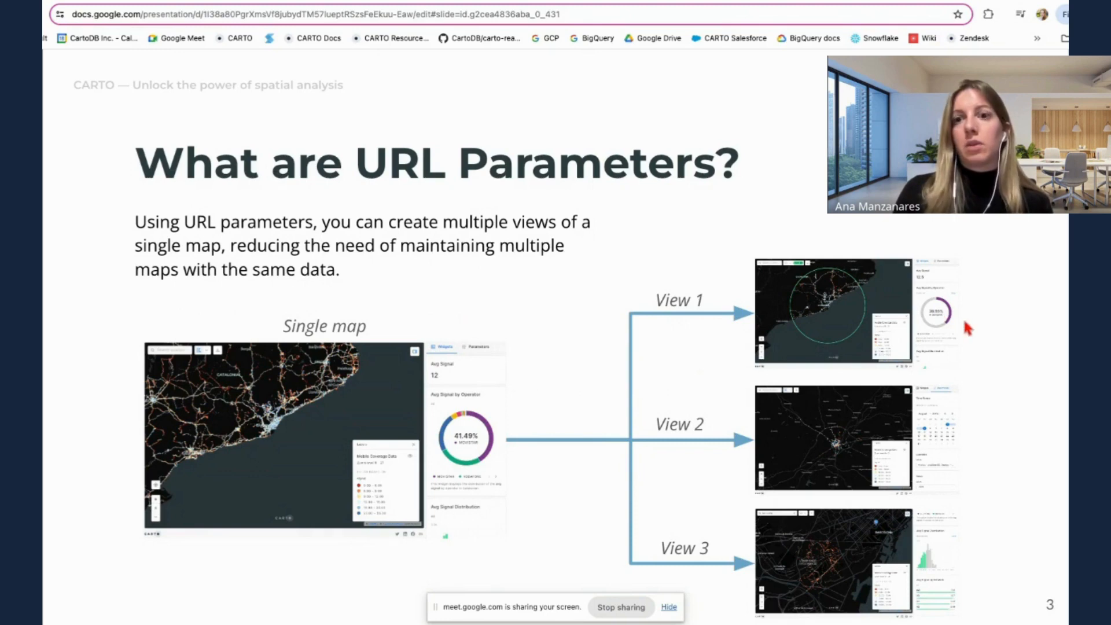
key("Right")
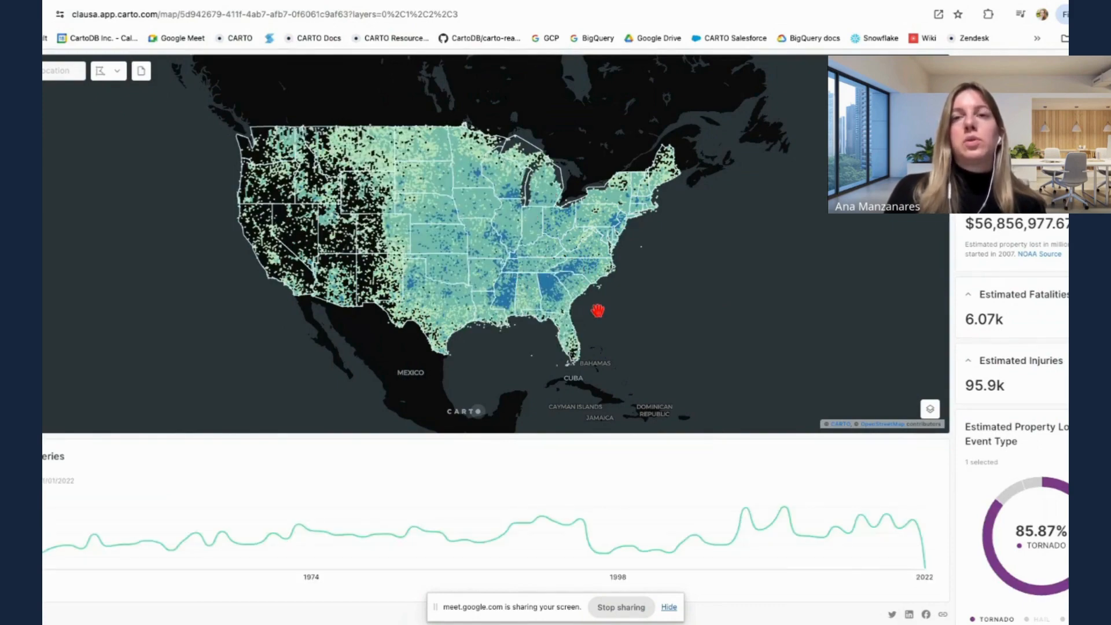
- Zoom the storm map onto Florida and the Gulf coast, then filter to Hail events
left_click_drag(597, 311, 580, 367)
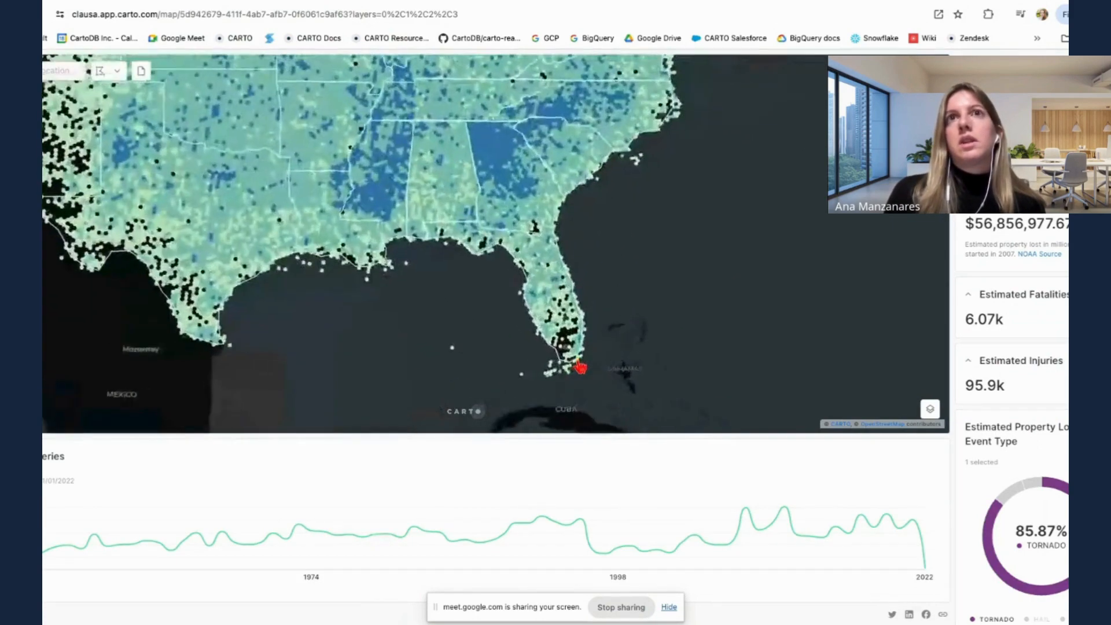
left_click_drag(579, 367, 572, 83)
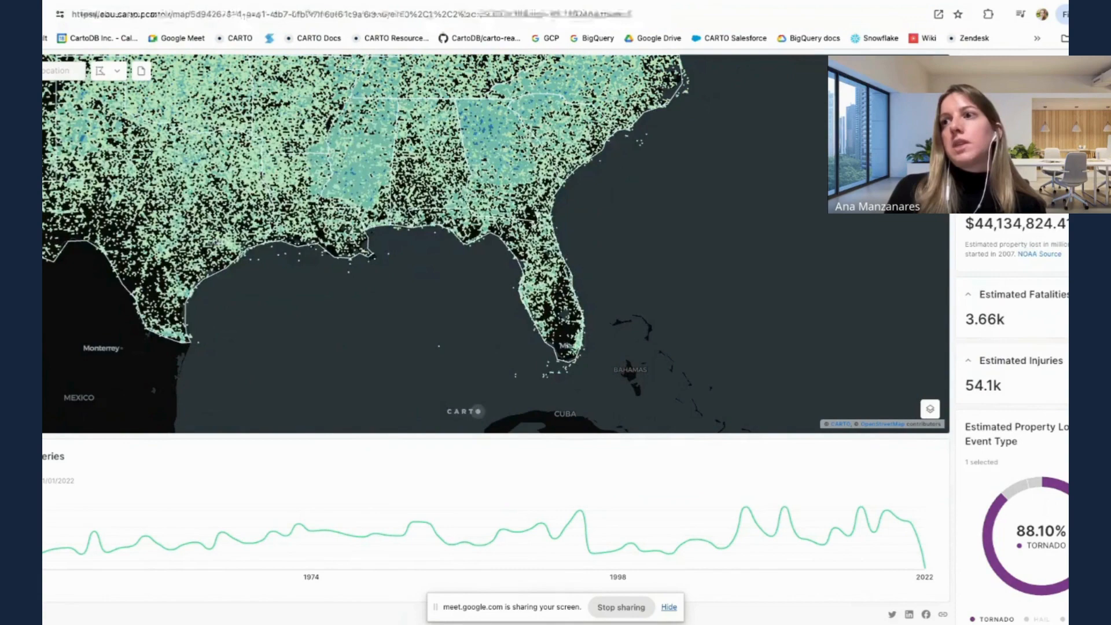
left_click(1017, 496)
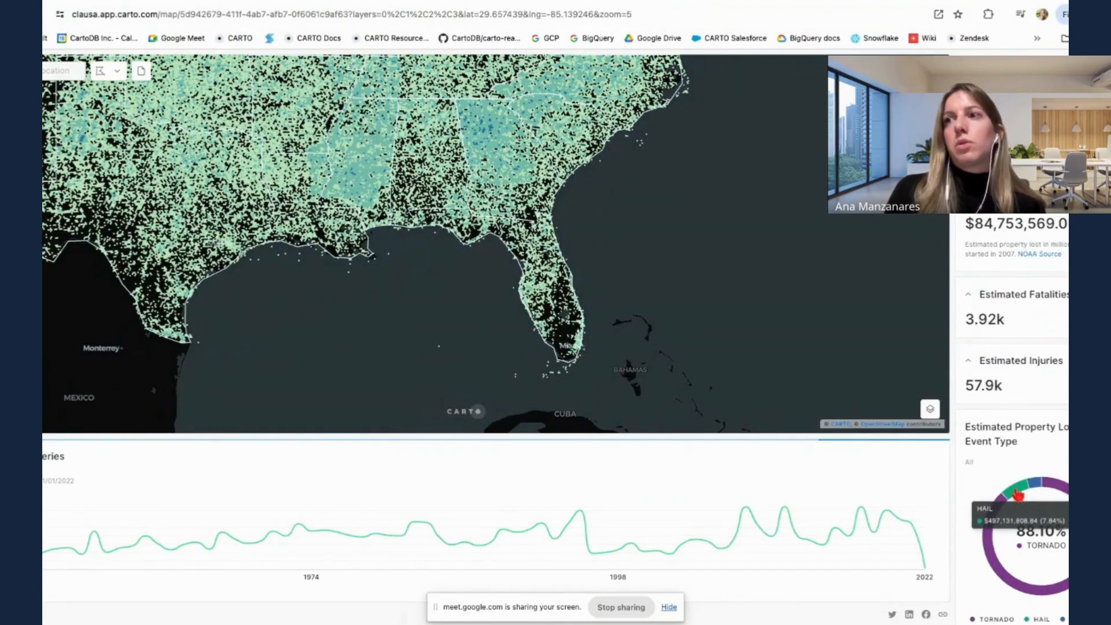
left_click(1014, 496)
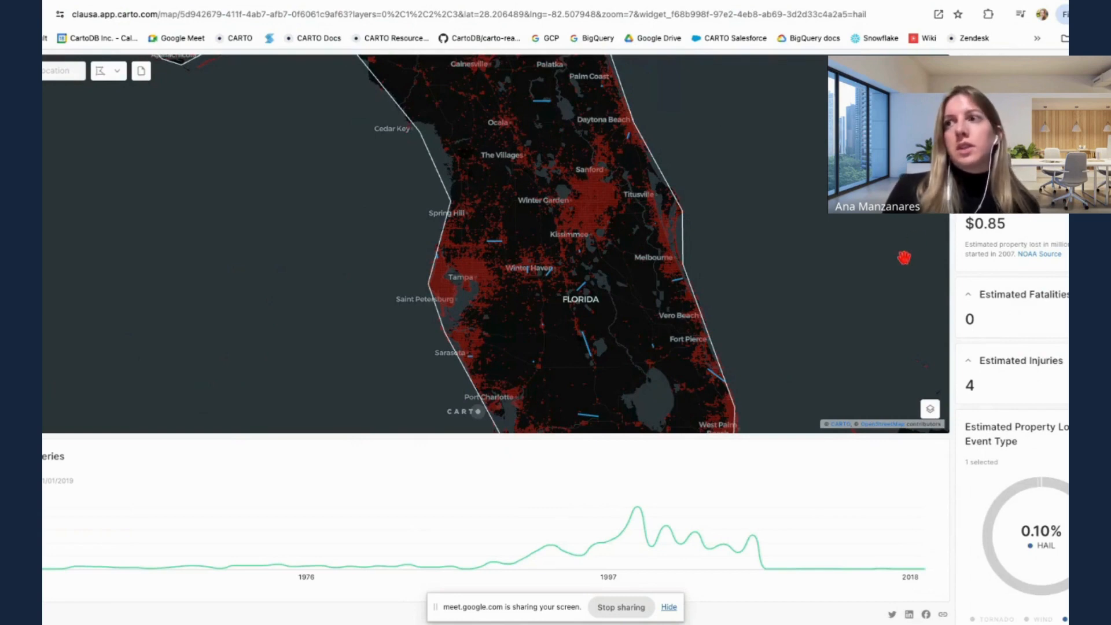
mouse_move(653, 350)
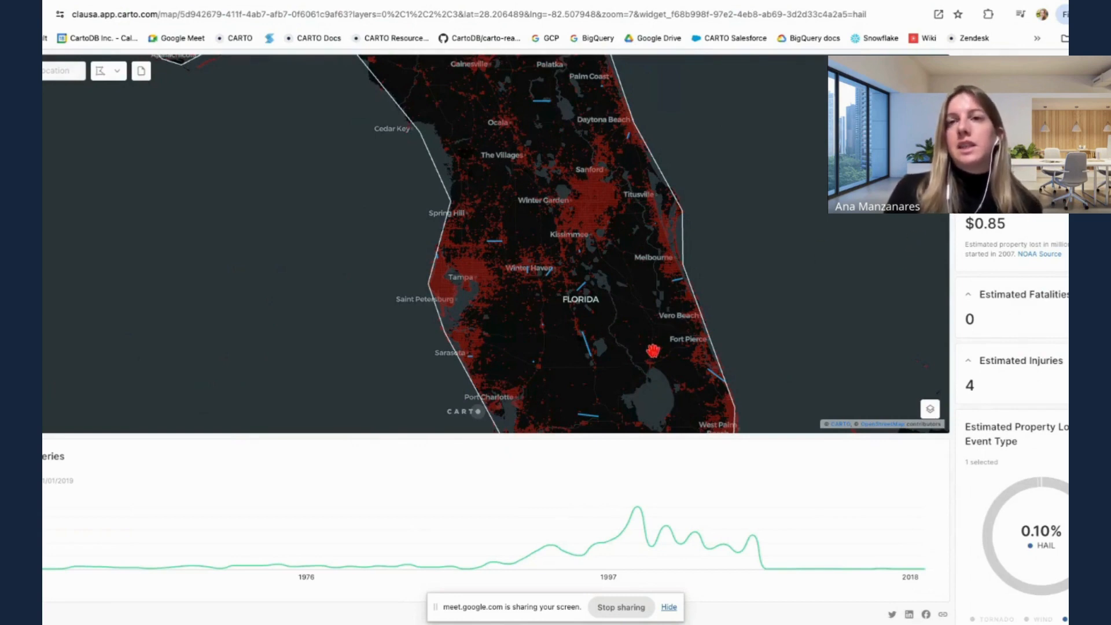
mouse_move(596, 344)
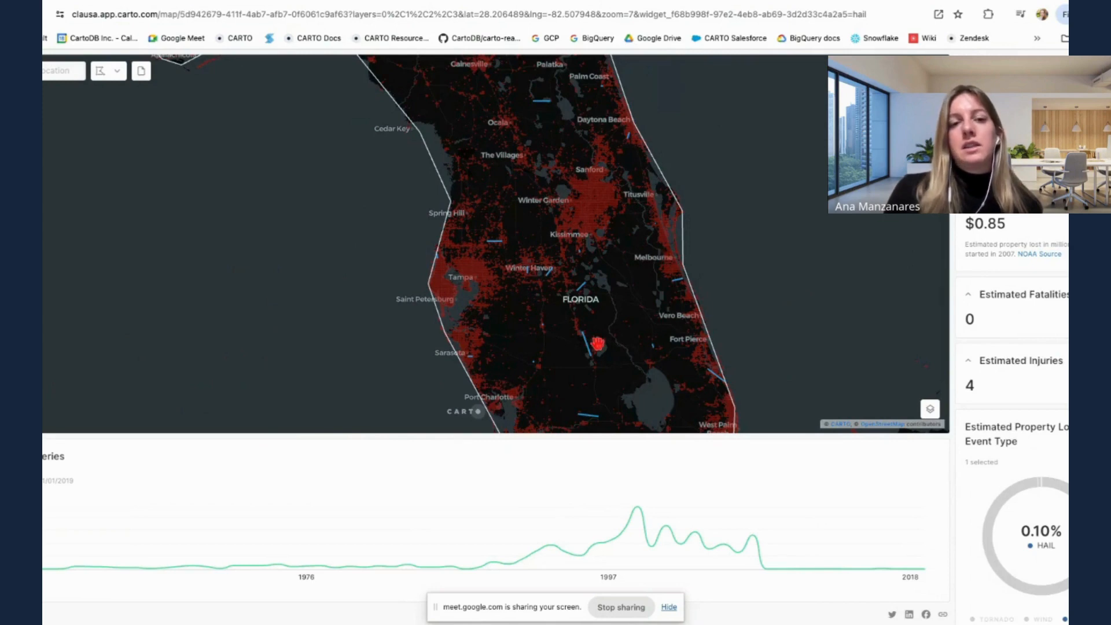
mouse_move(553, 422)
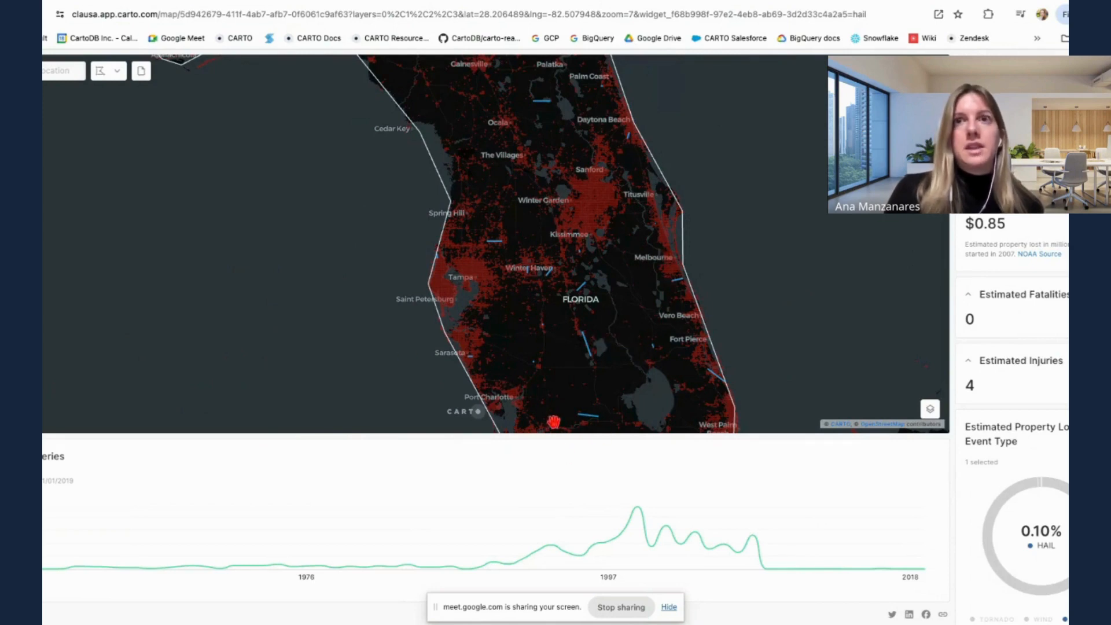
mouse_move(673, 407)
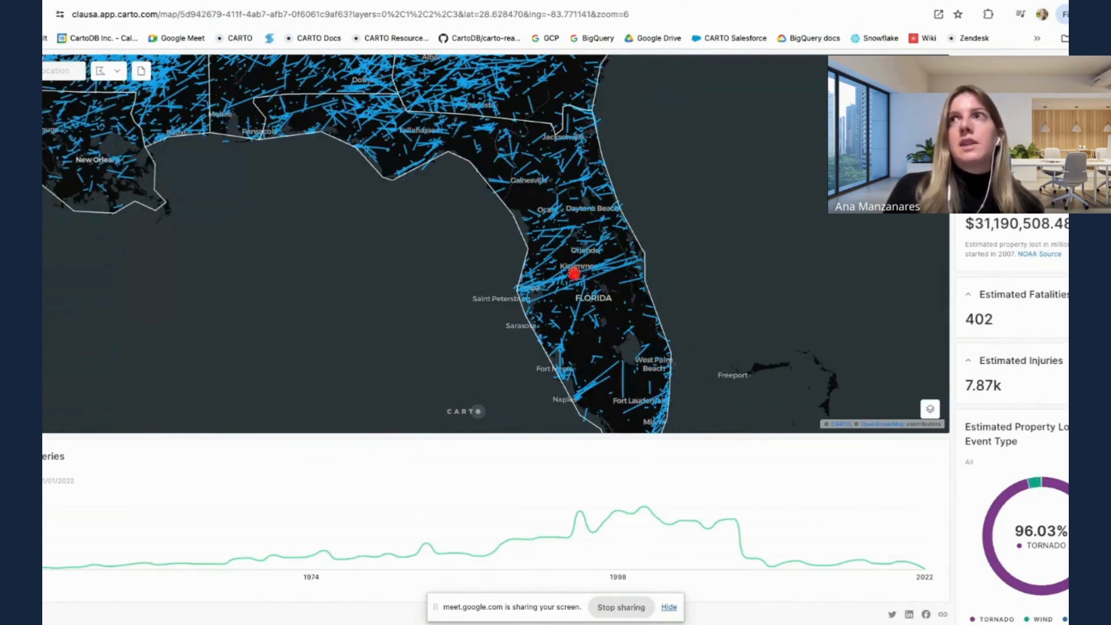
mouse_move(871, 328)
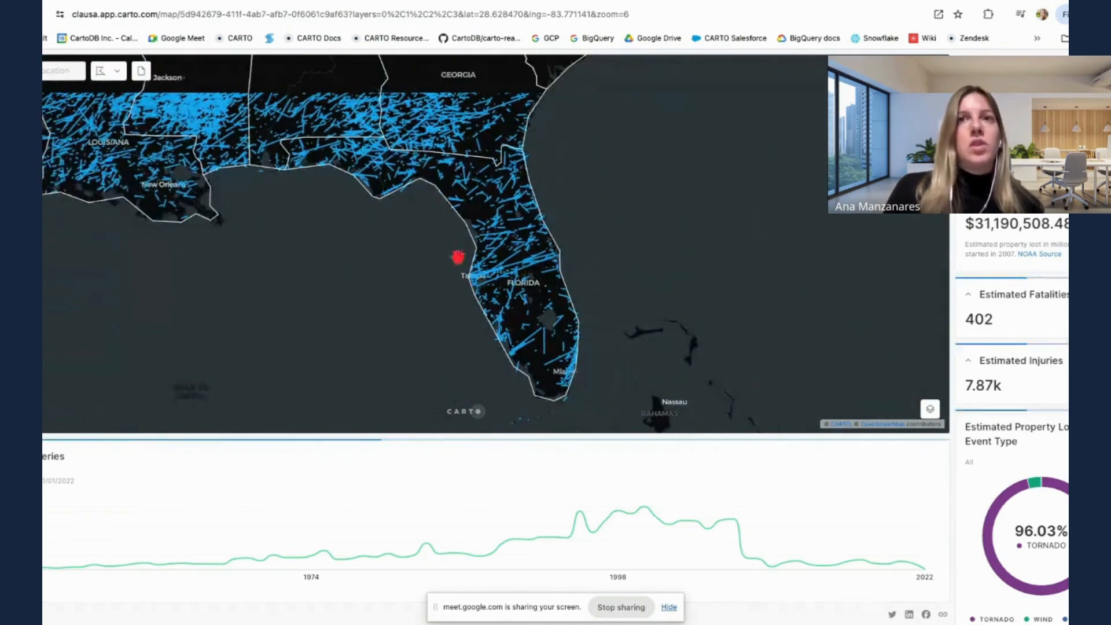
- Drag the map view across Florida and the Gulf
left_click_drag(457, 257, 579, 278)
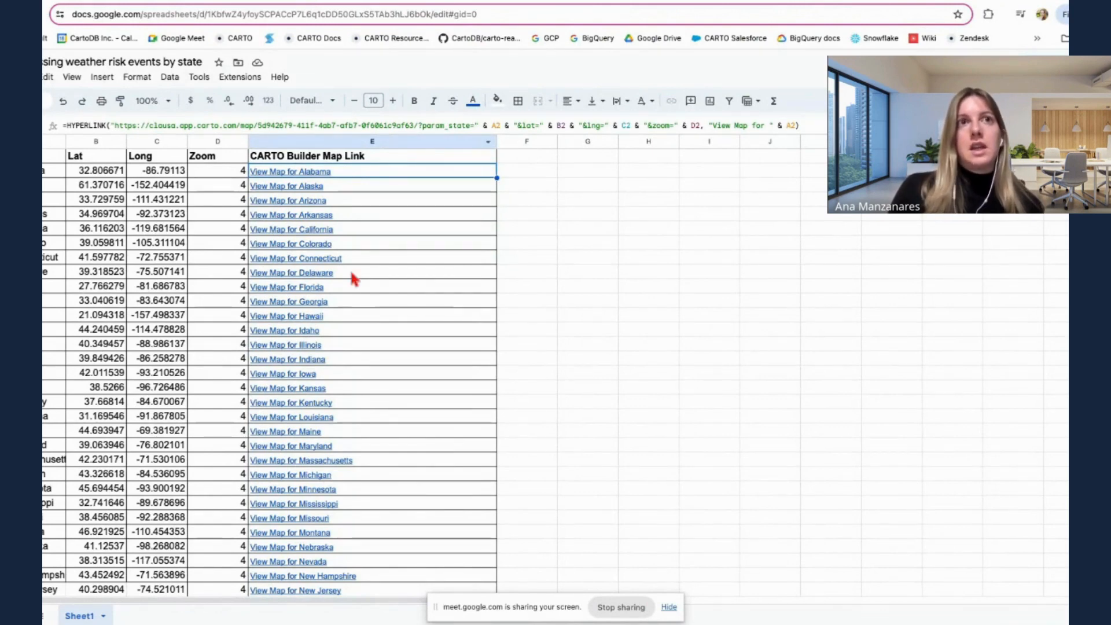
- Inspect the HYPERLINK formula that builds Alabama's CARTO map link
left_click(587, 214)
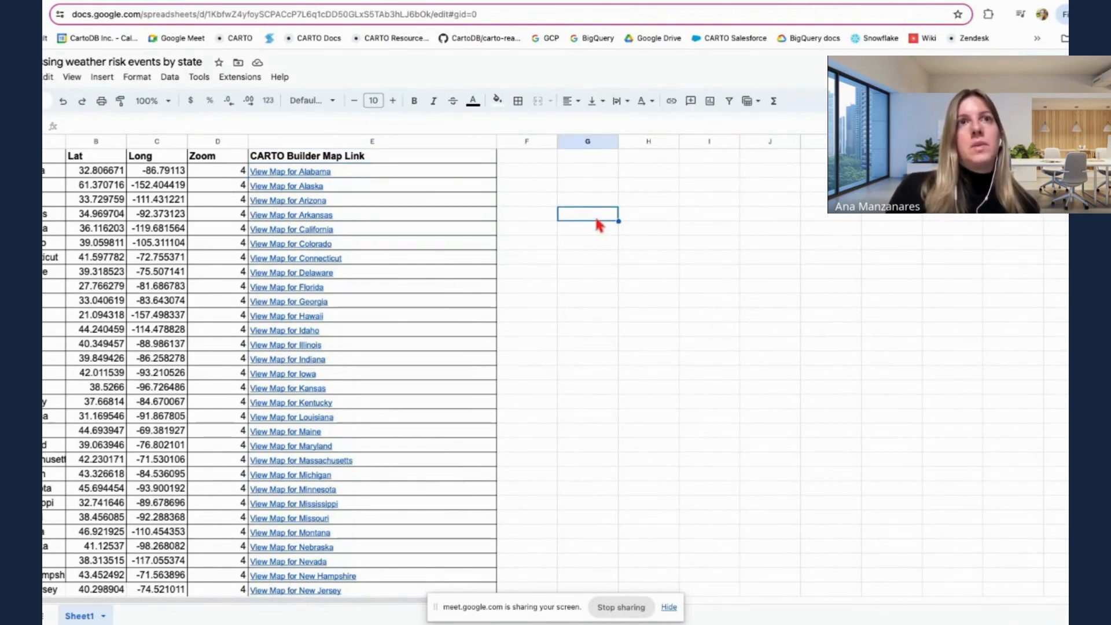
left_click(290, 171)
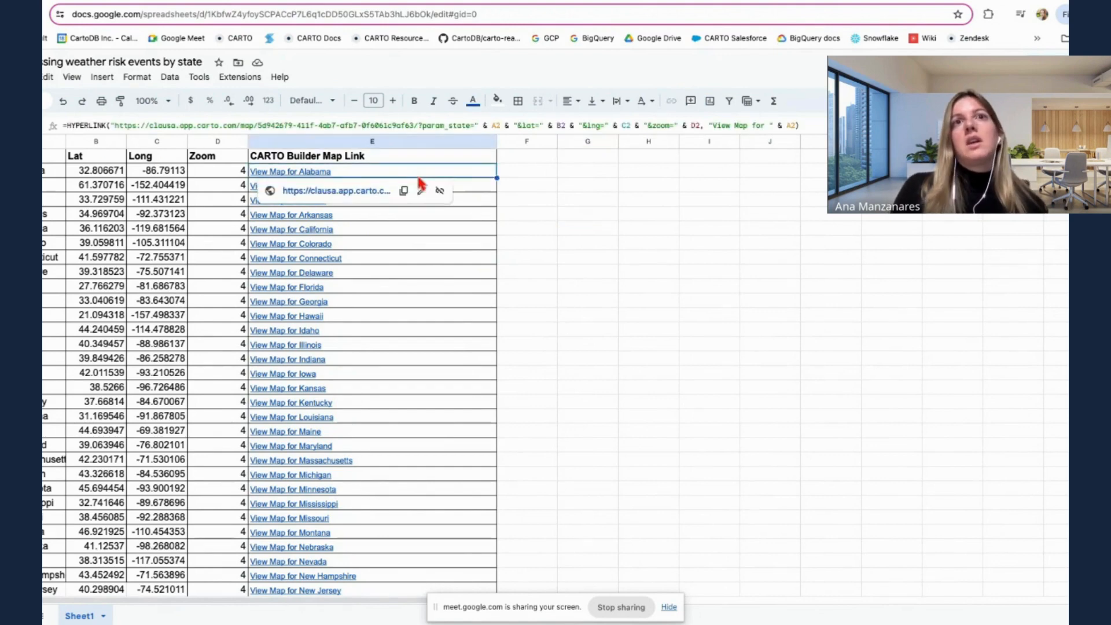
mouse_move(478, 177)
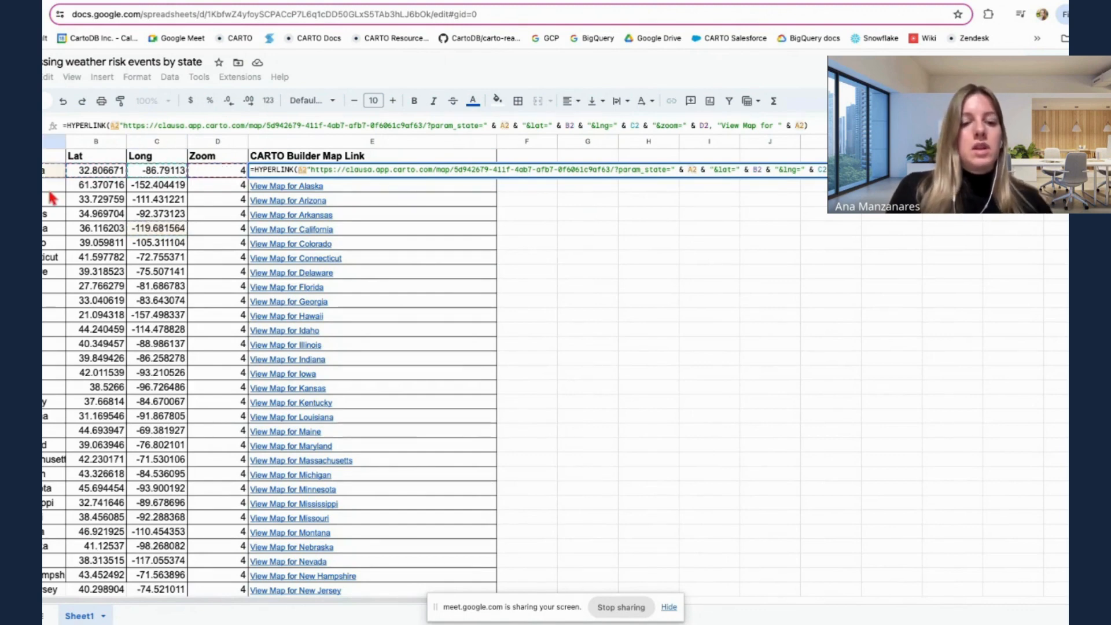
left_click(587, 243)
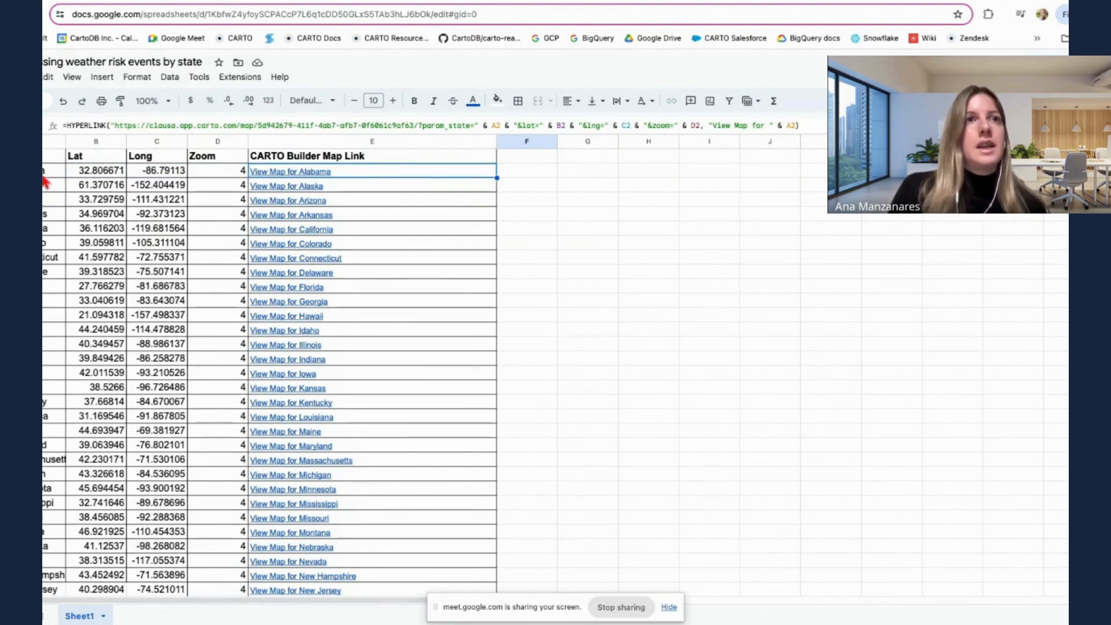
- Select the Florida row and open its 'View Map for Florida' link
left_click(96, 170)
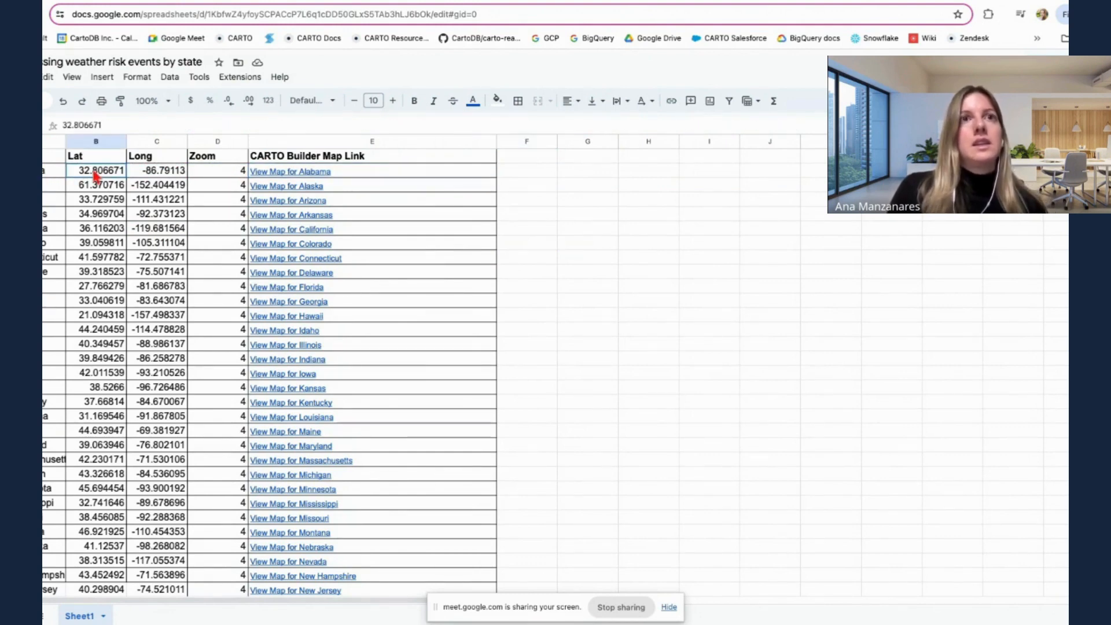
left_click(156, 171)
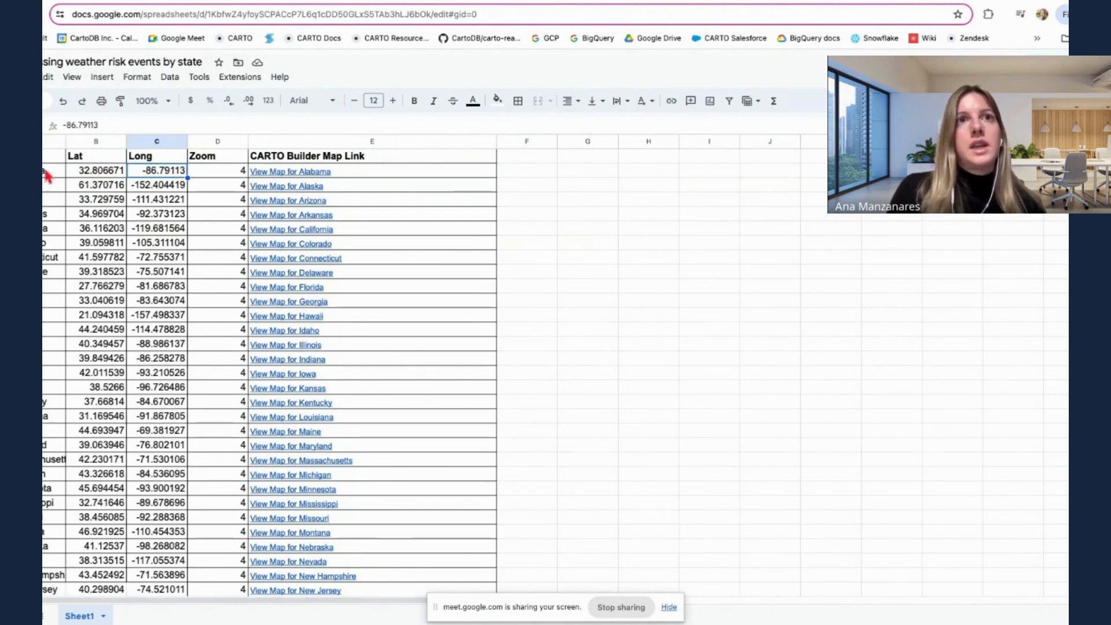
left_click(218, 170)
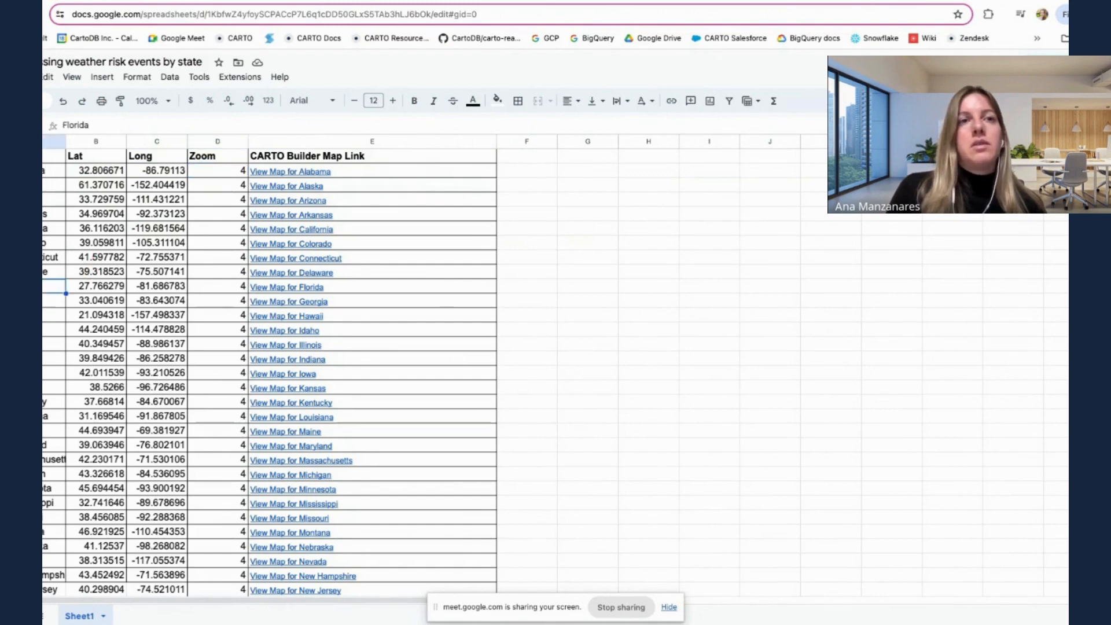
left_click(287, 287)
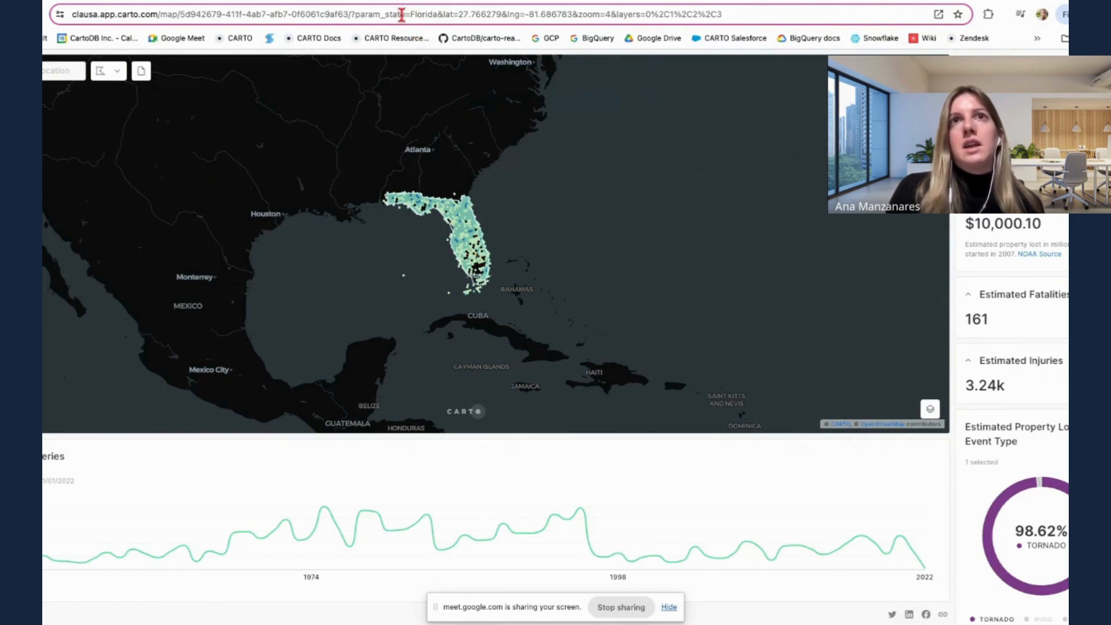
mouse_move(1039, 253)
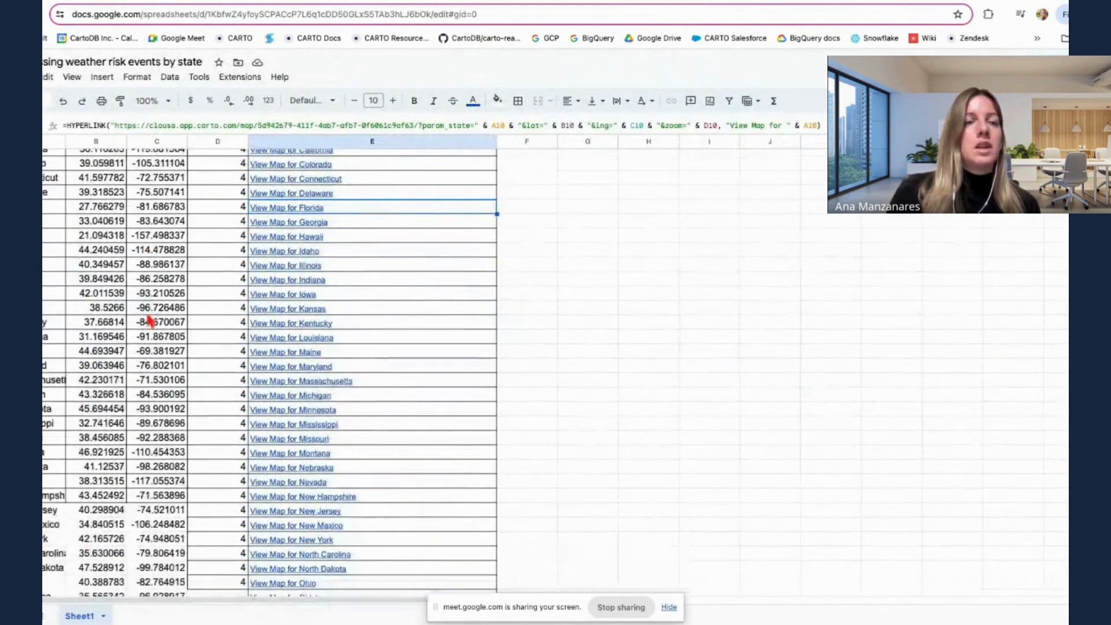
mouse_move(132, 527)
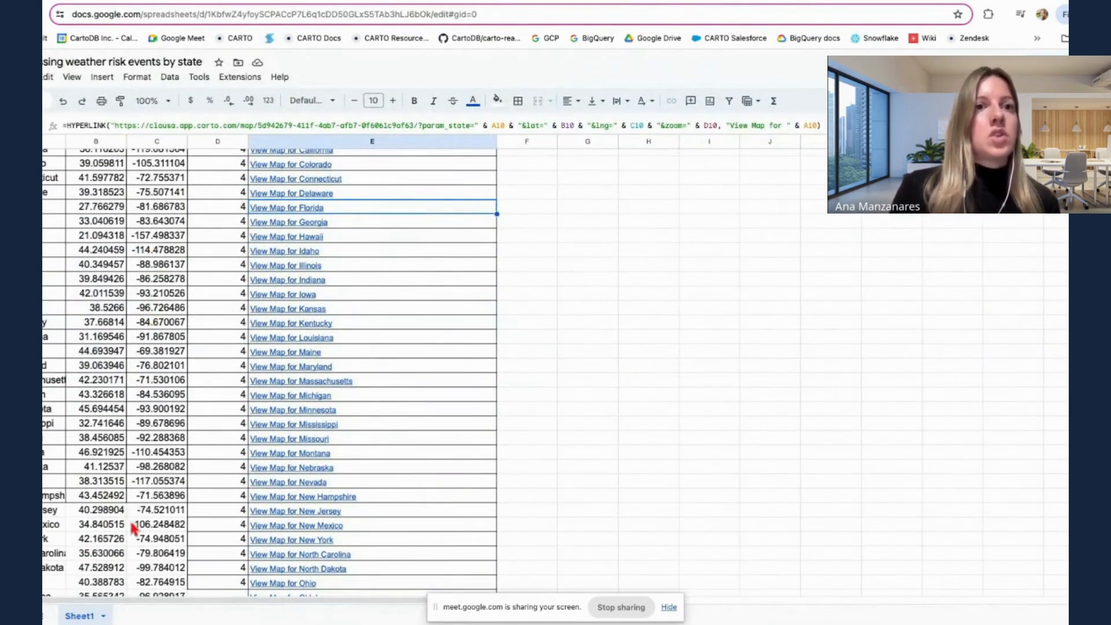
- Switch to the Retool editor tab with the mapUrlParameters transformer
left_click(296, 525)
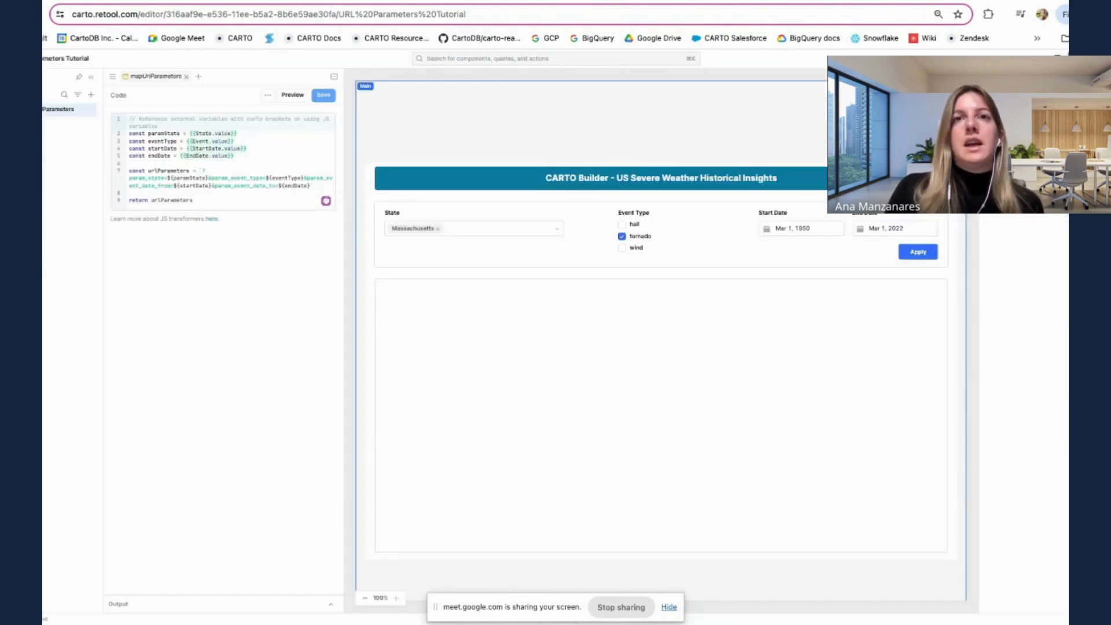
- Load the embedded CARTO map with Massachusetts tornado filters, then open a new tab
left_click(918, 251)
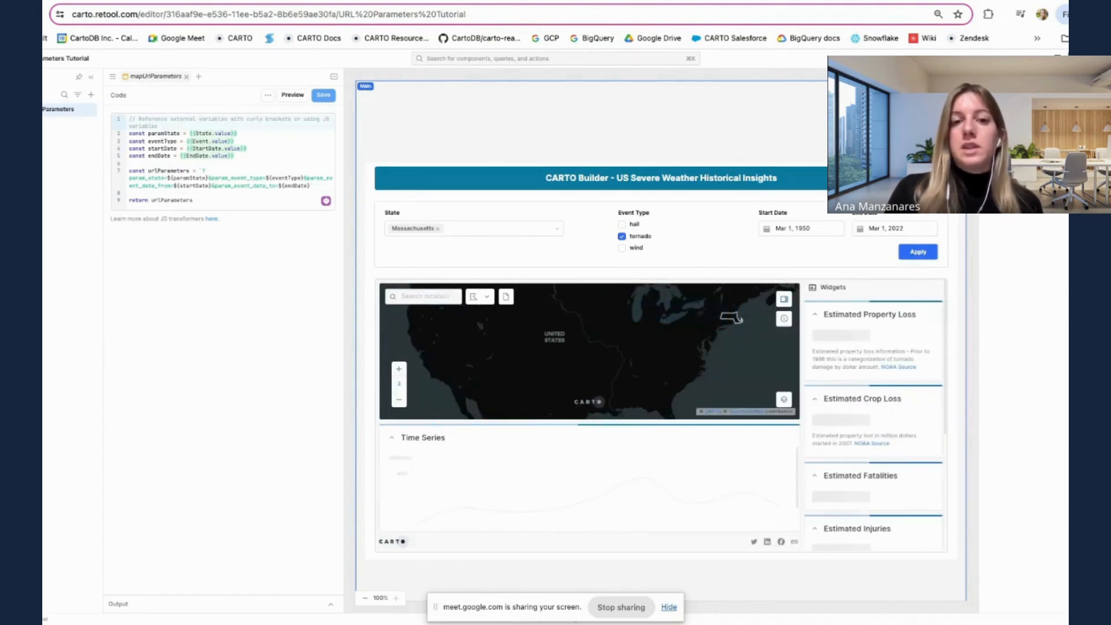
left_click(918, 252)
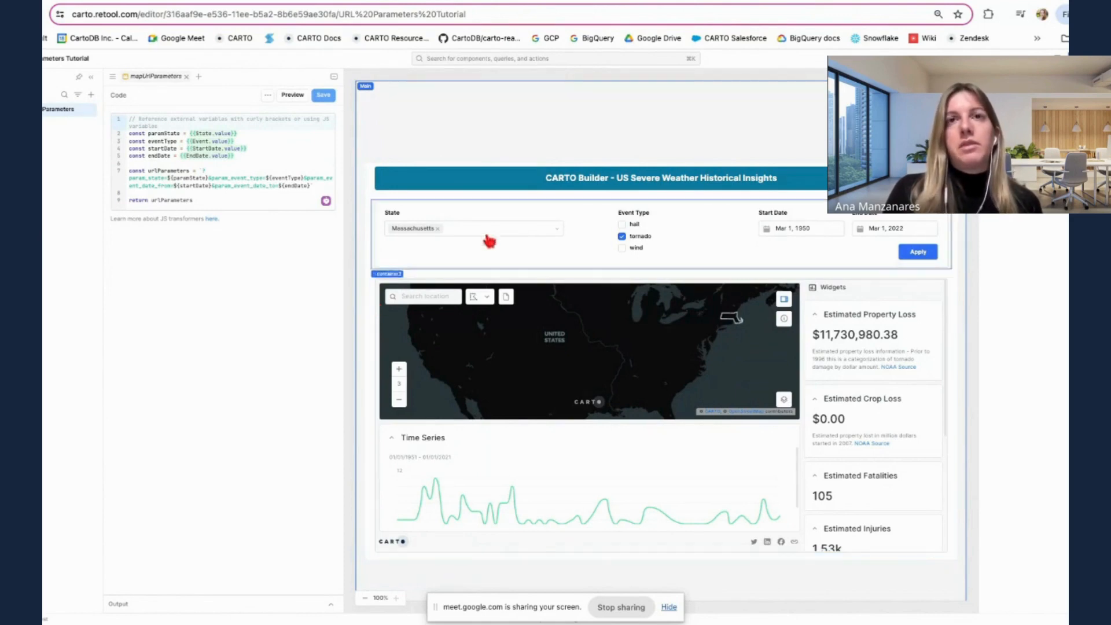
left_click(801, 228)
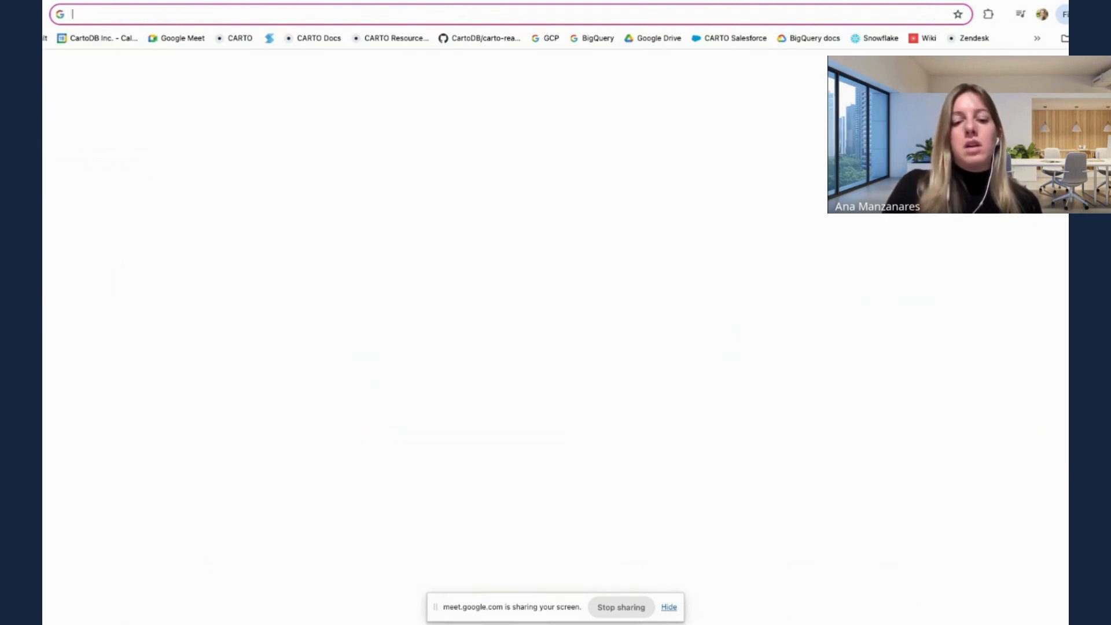
- Enter clausa.app.carto.com/map/5d942679-411f-4ab7-afb7-0f6061c9af63 in the new tab's address bar
type("clausa.app.carto.com/map/5d942679-411f-4ab7-afb7-0f6061c9af63")
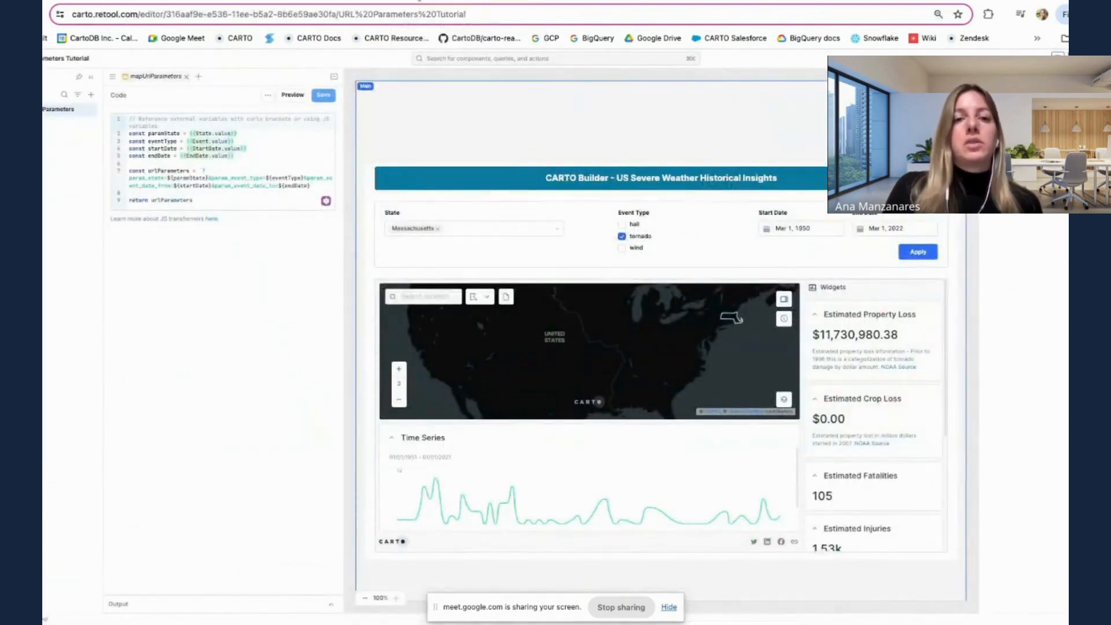
- Inspect the State and Event Type components and the iFrame's {{mapUrlParameters.value}} Page URL
left_click(474, 228)
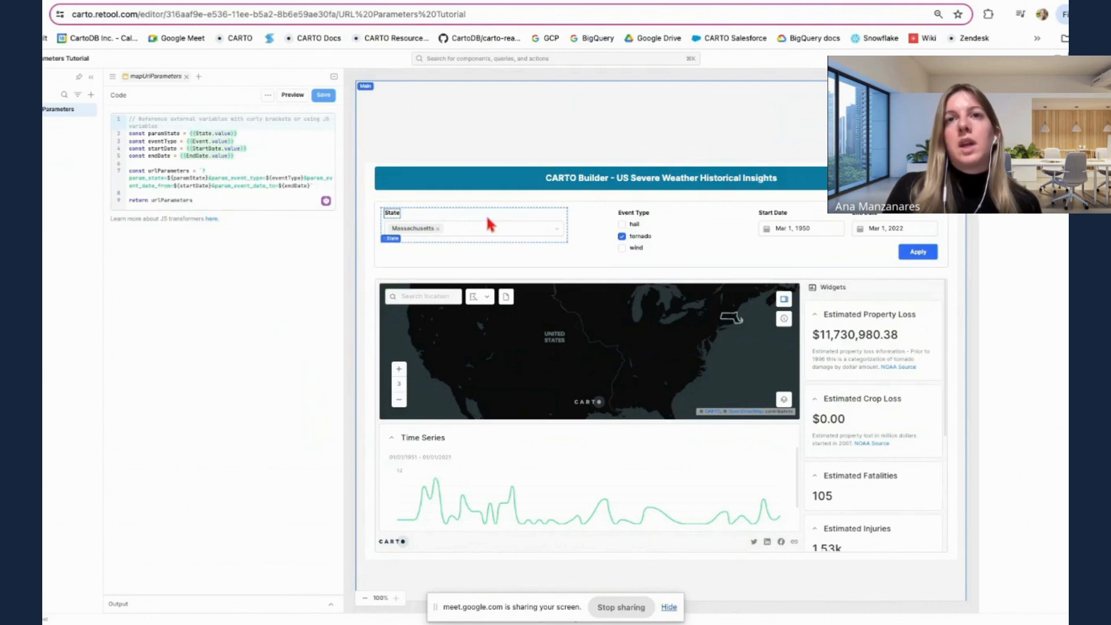
left_click(471, 227)
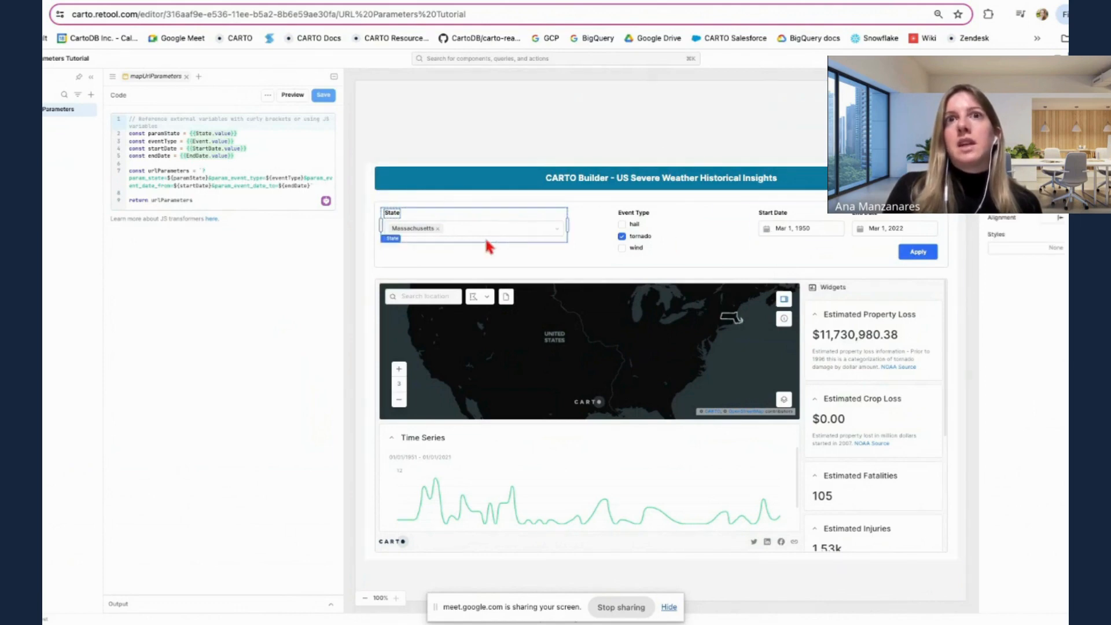
left_click(473, 228)
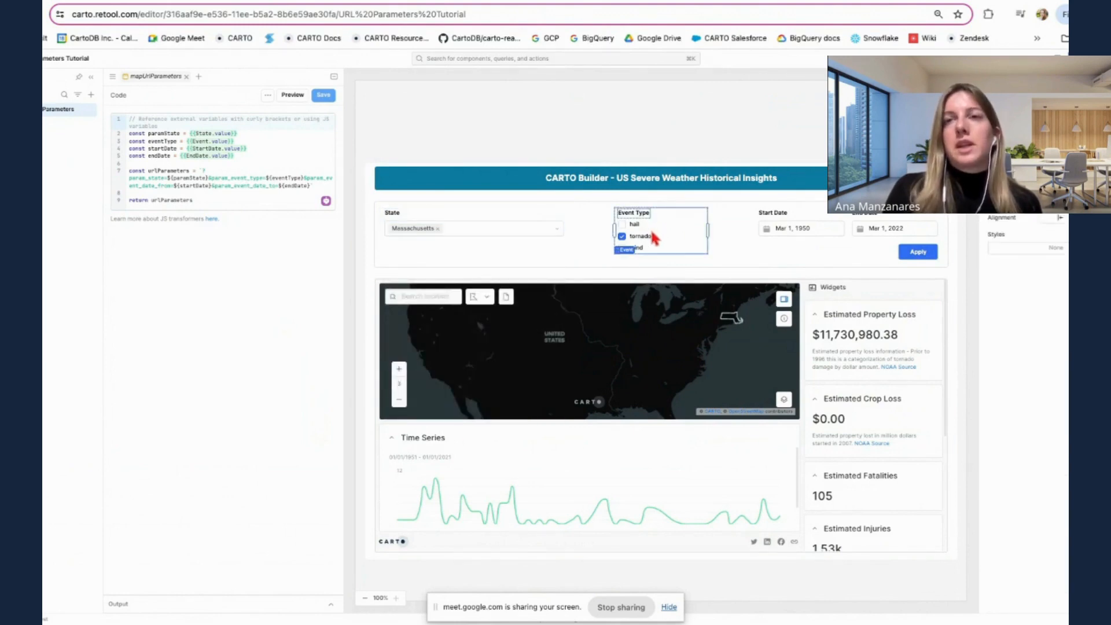
left_click(801, 228)
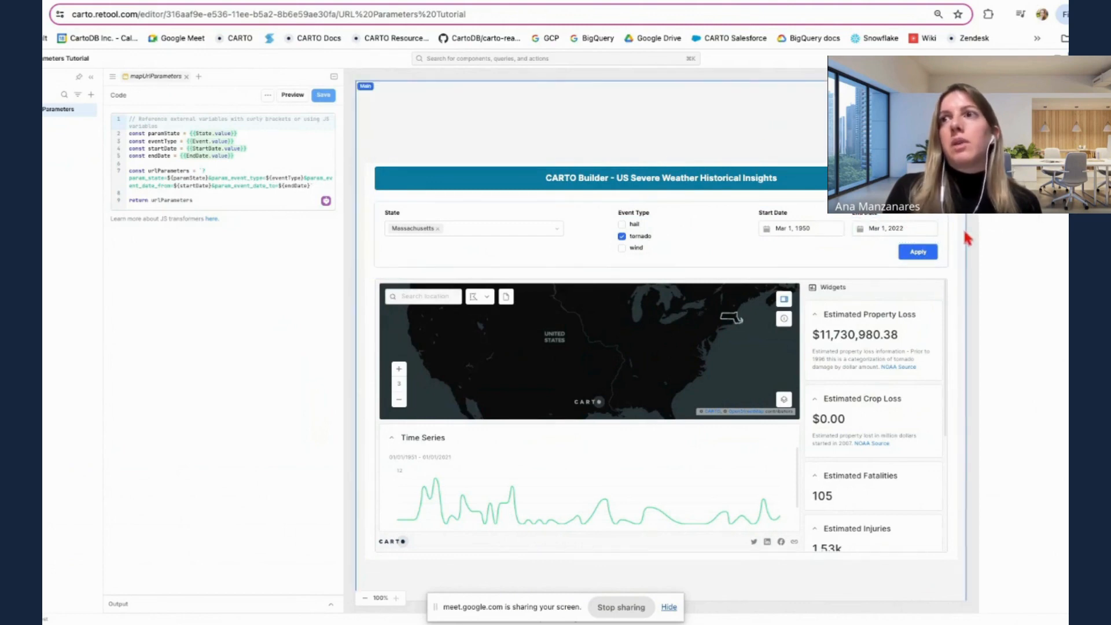
left_click(918, 252)
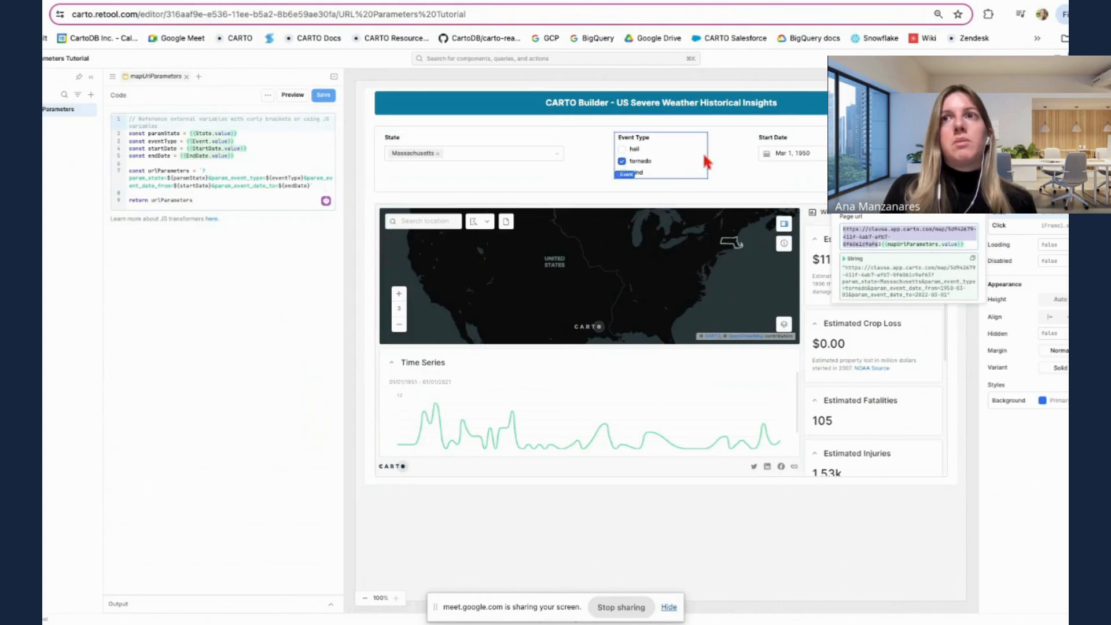
- Review the Apply button's click event handler and enter preview mode
left_click(468, 154)
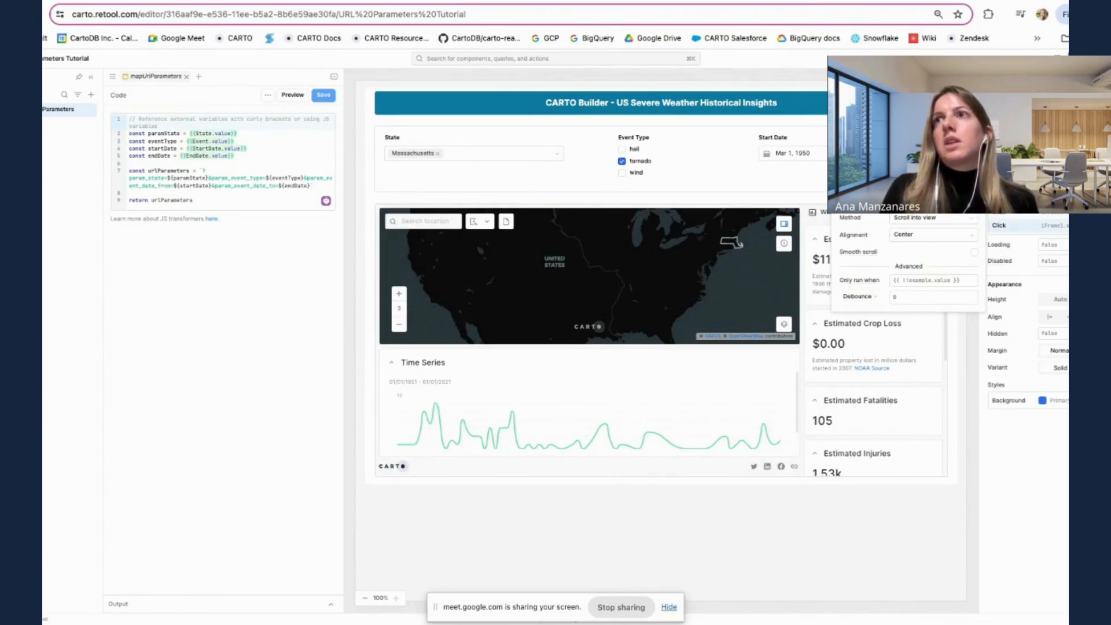
left_click(291, 95)
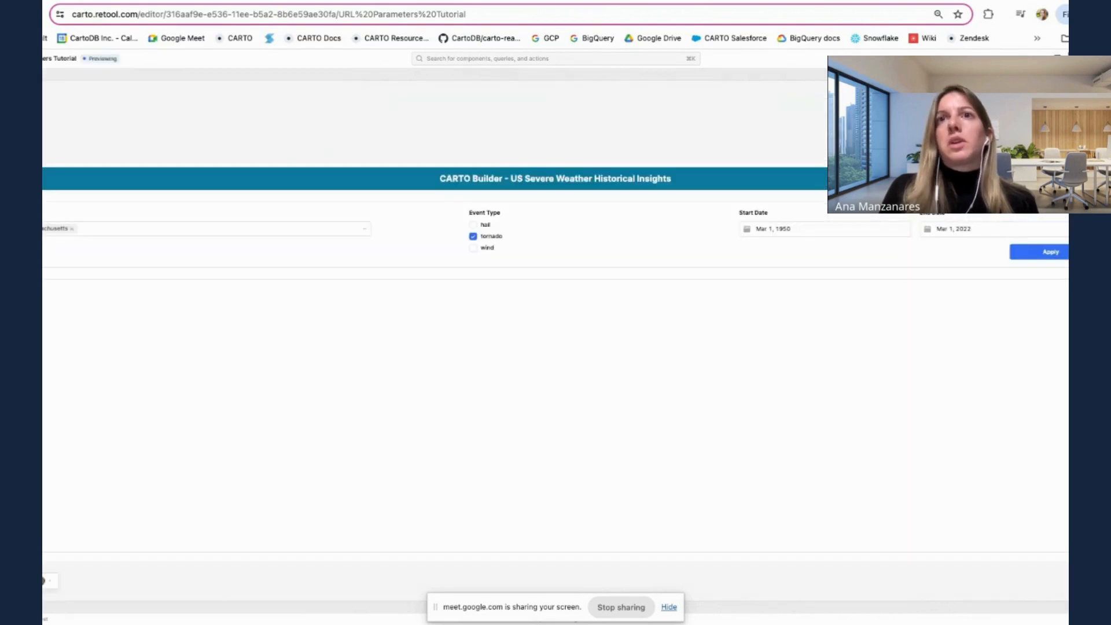
- Add hail and wind to the tornado event type and apply to reload the map
left_click(1049, 252)
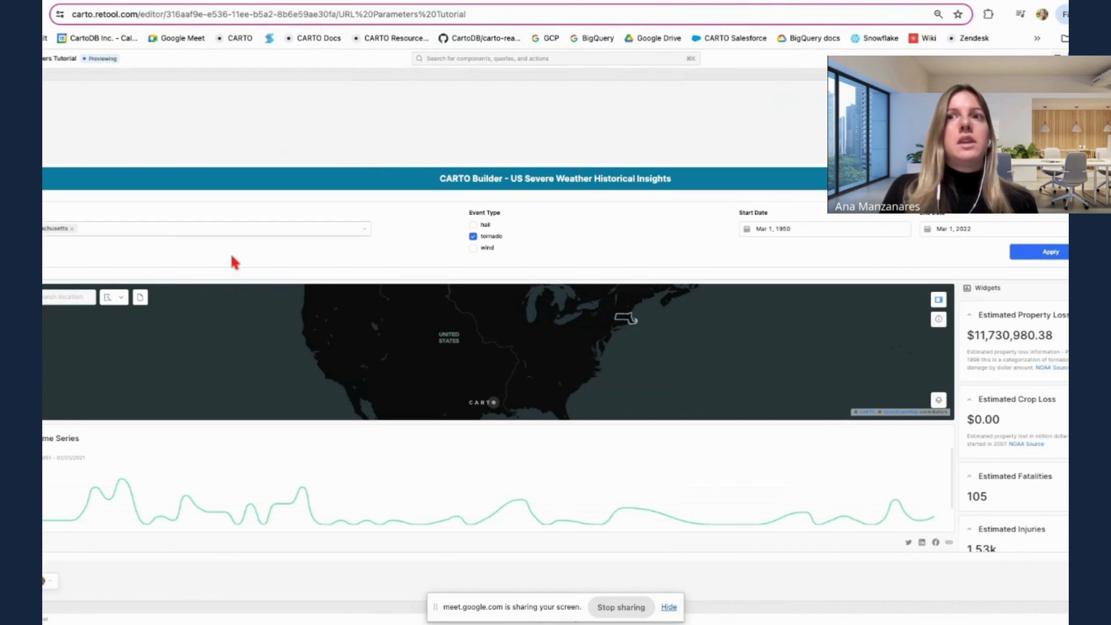
left_click(205, 228)
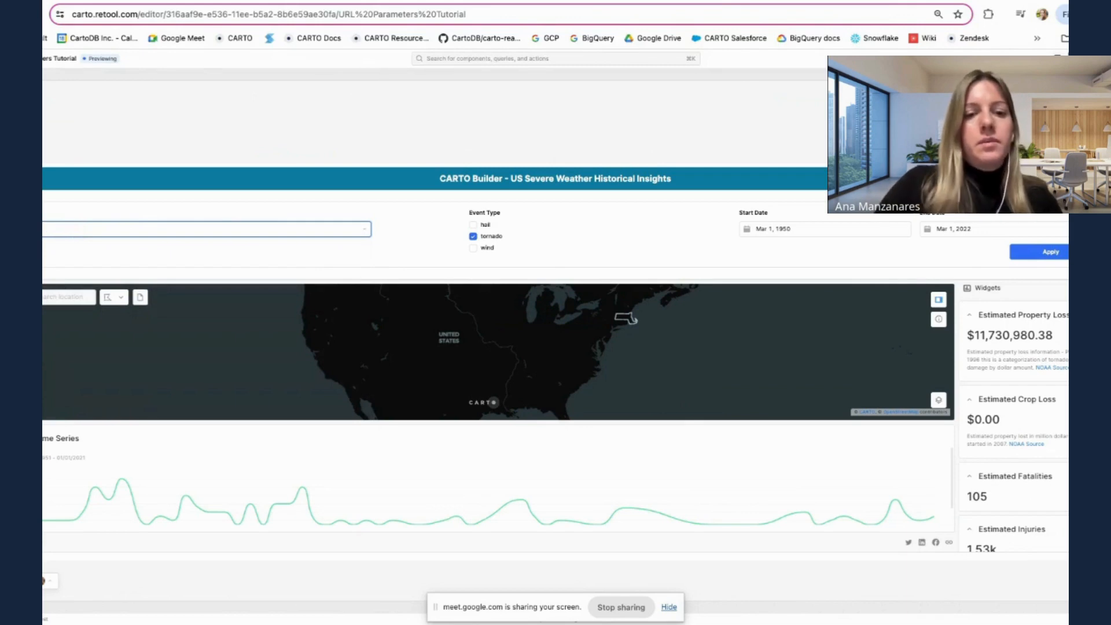
left_click(206, 228)
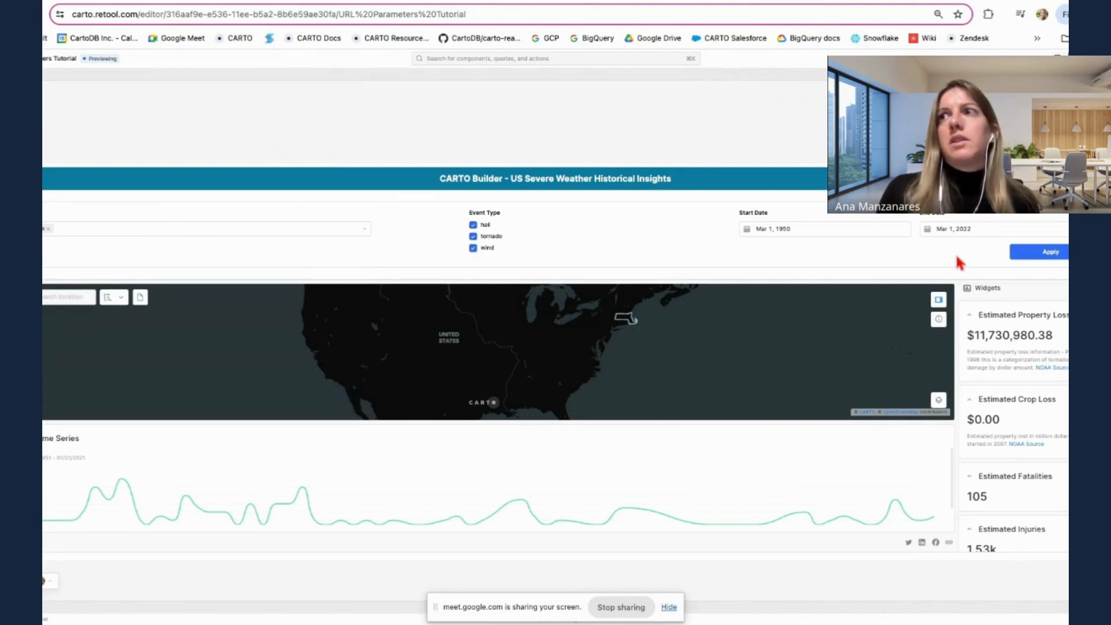
left_click(1050, 251)
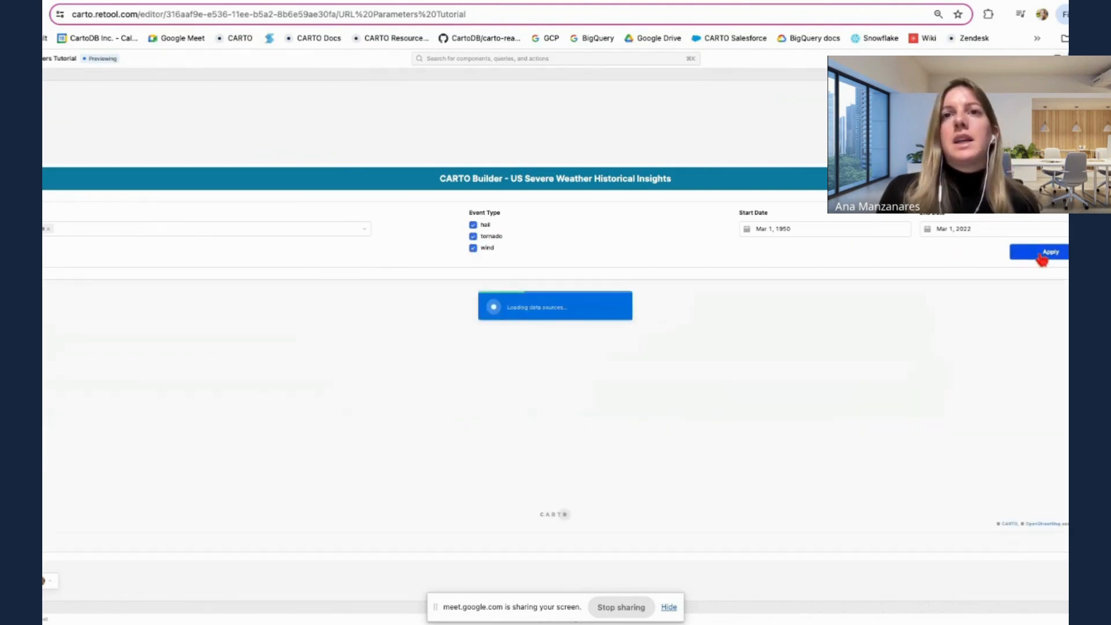
left_click(1050, 252)
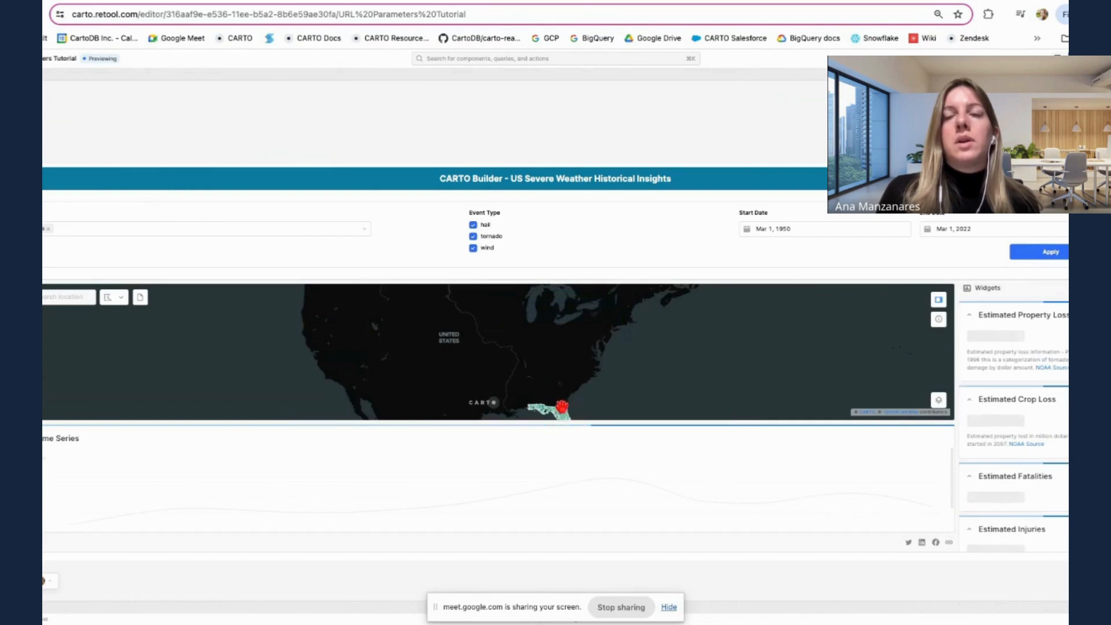
left_click(559, 407)
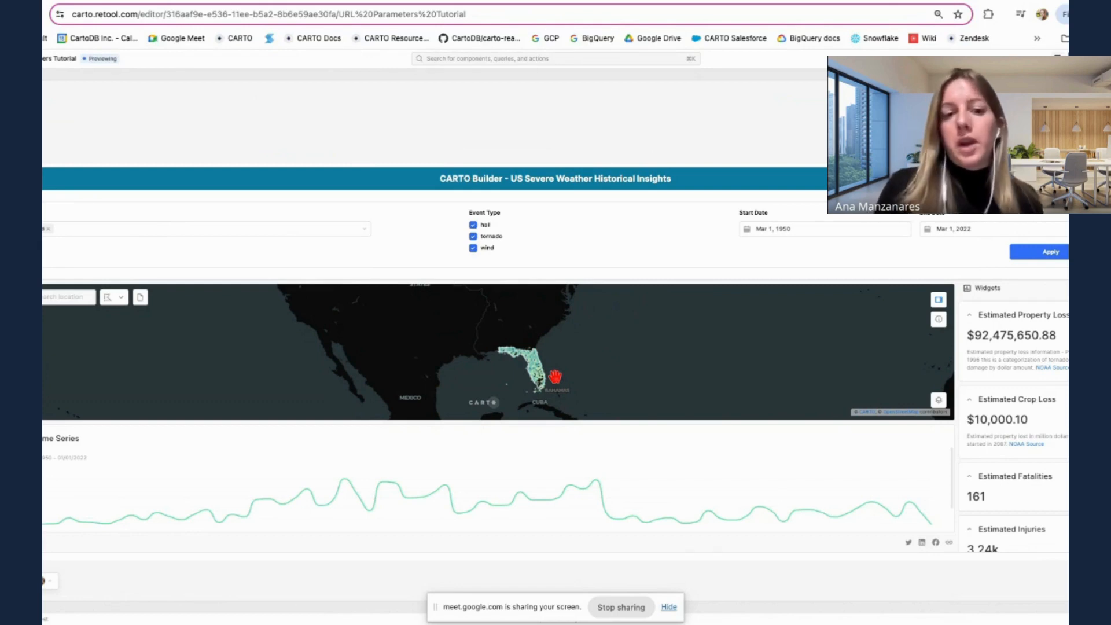
mouse_move(558, 373)
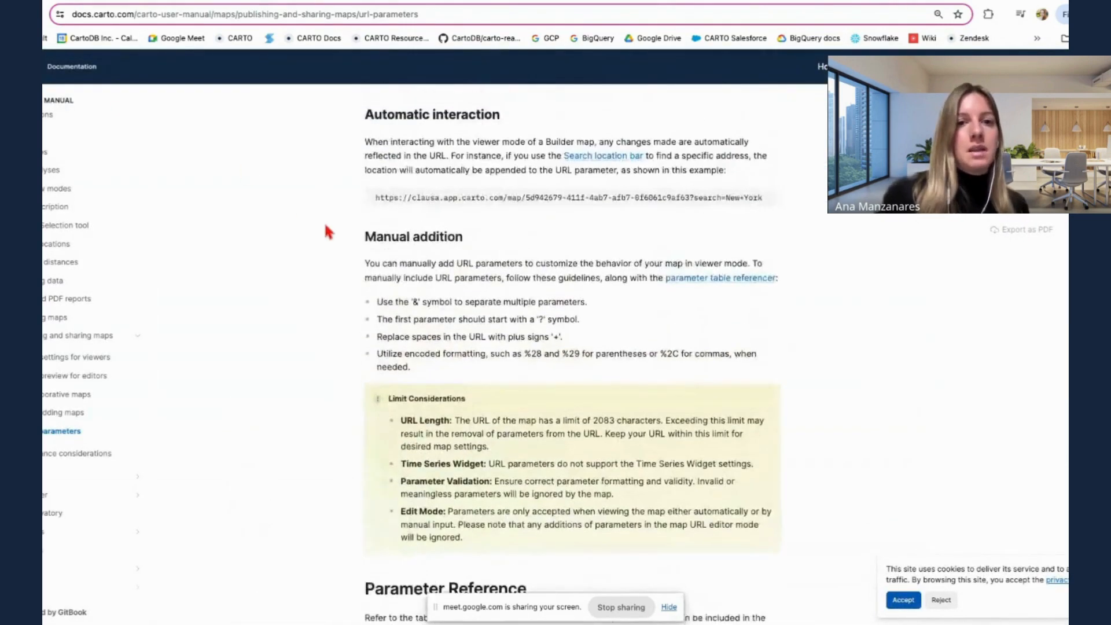
- Go to academy.carto.com and open the Sharing and collaborating tutorials section
scroll("up", 3)
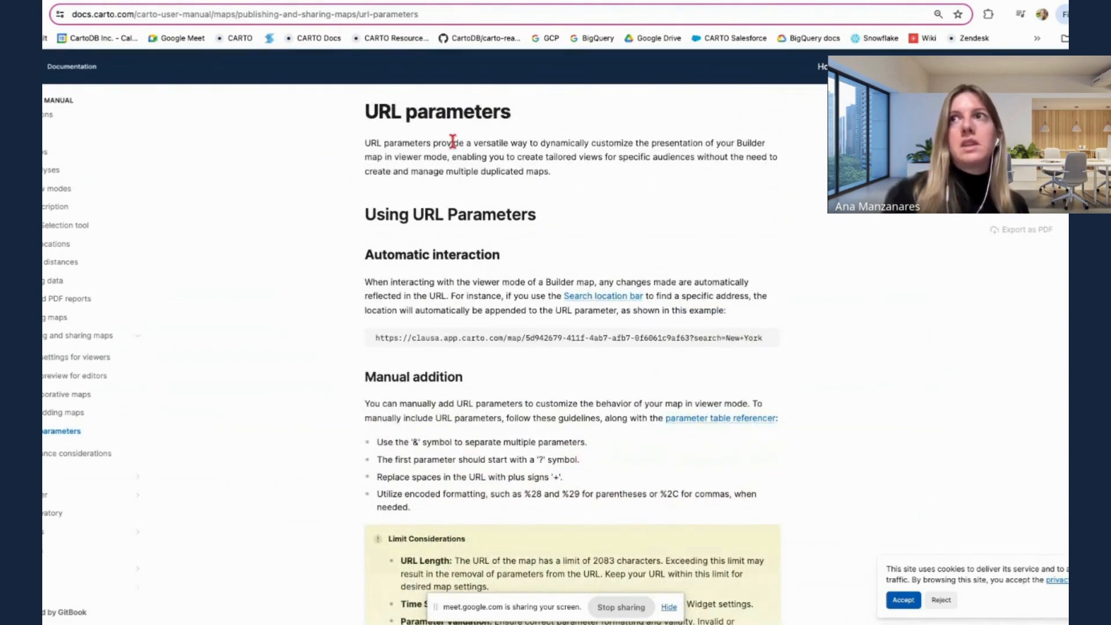
type("academy.carto.com")
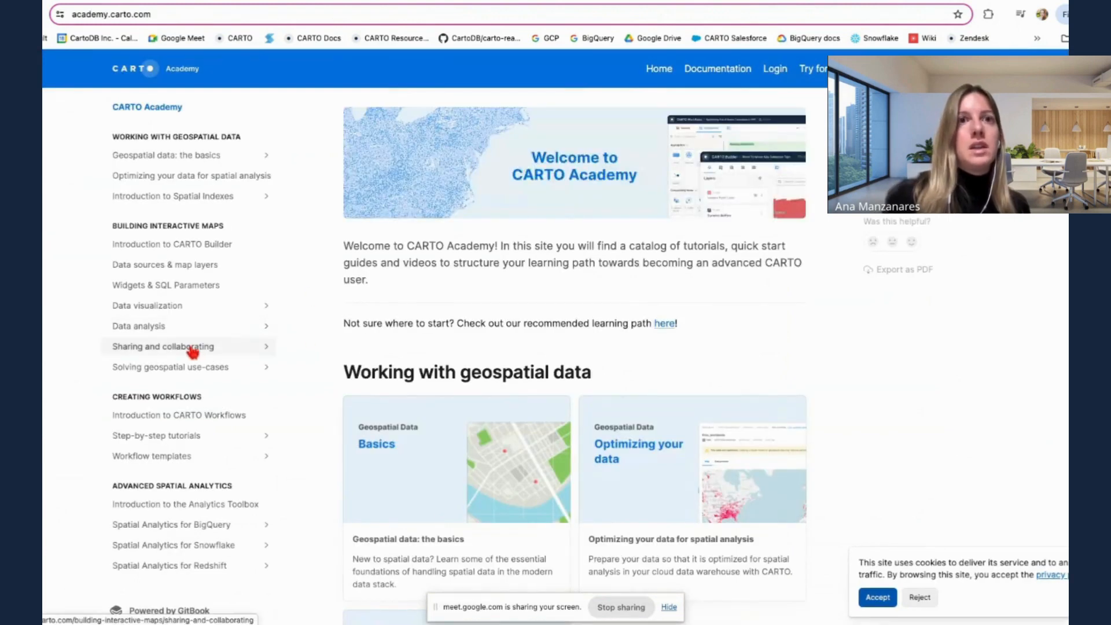
left_click(162, 346)
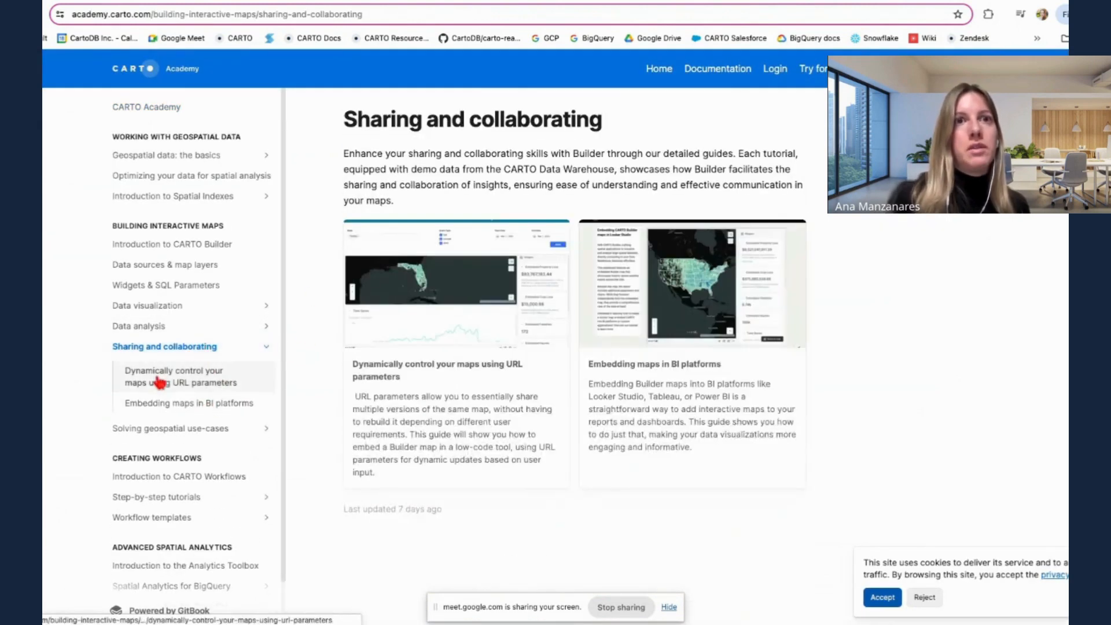
- Read the 'Dynamically control your maps using URL parameters' tutorial through to the weather insights app example
left_click(180, 376)
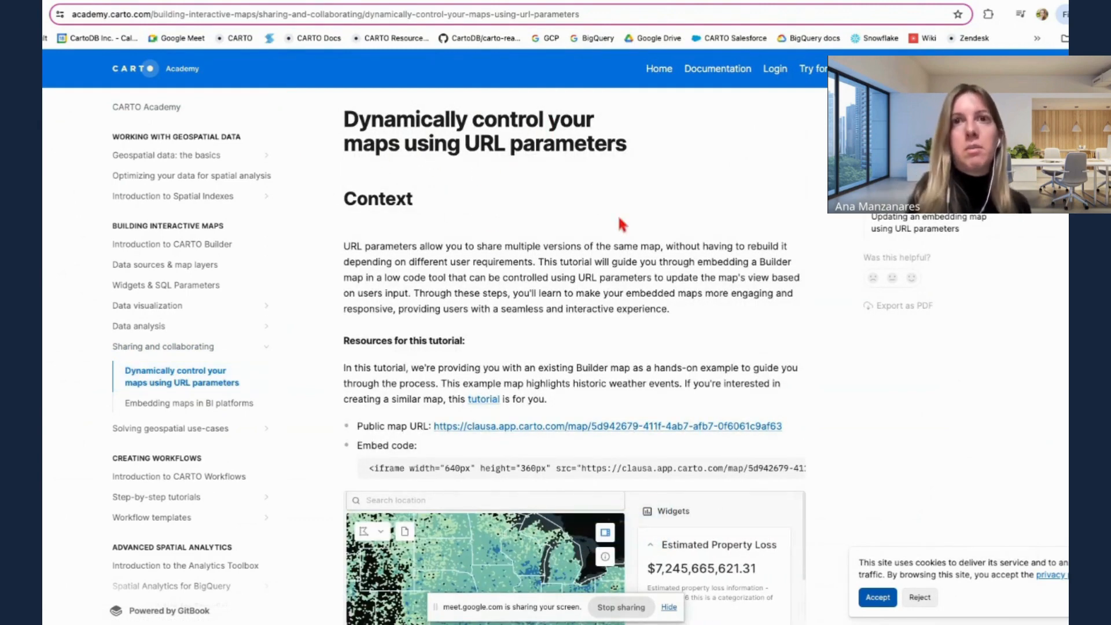
scroll("down", 3)
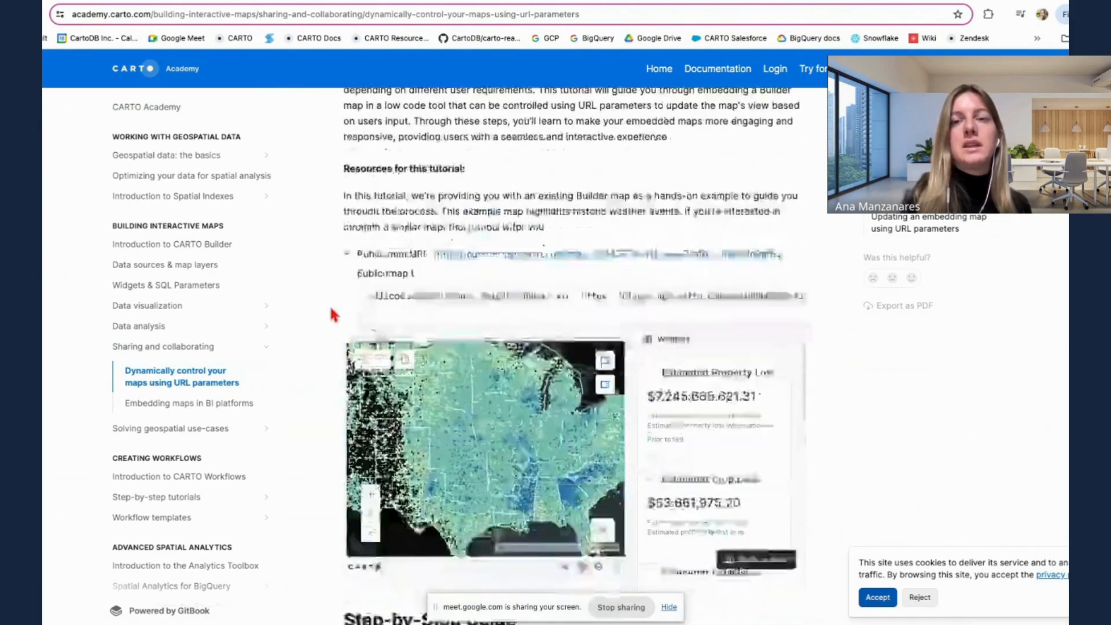
scroll("down", 3)
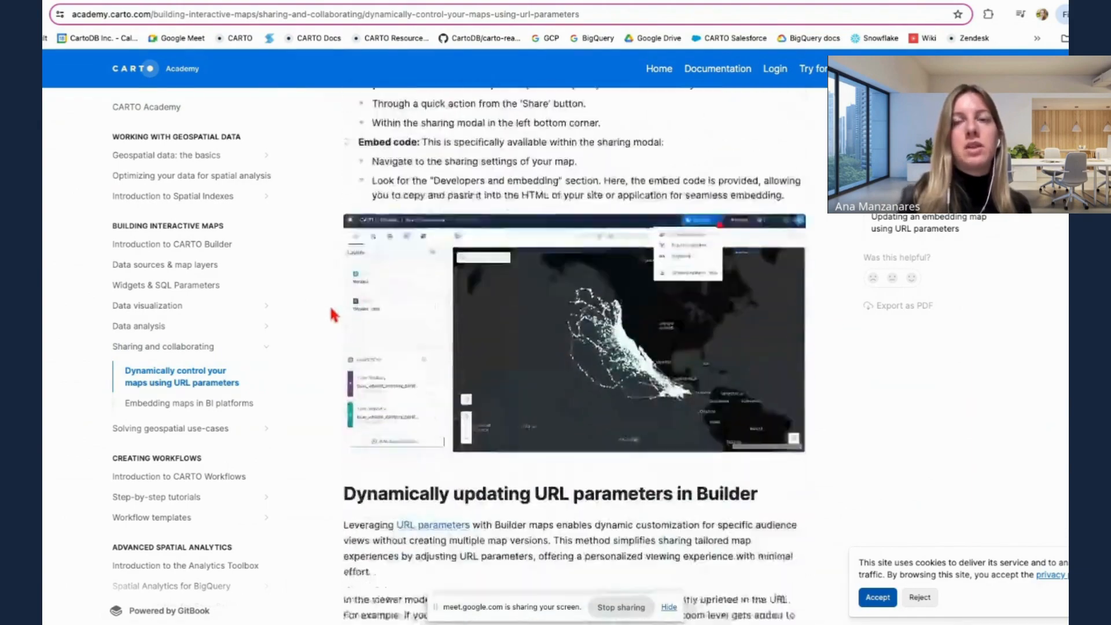
scroll("down", 3)
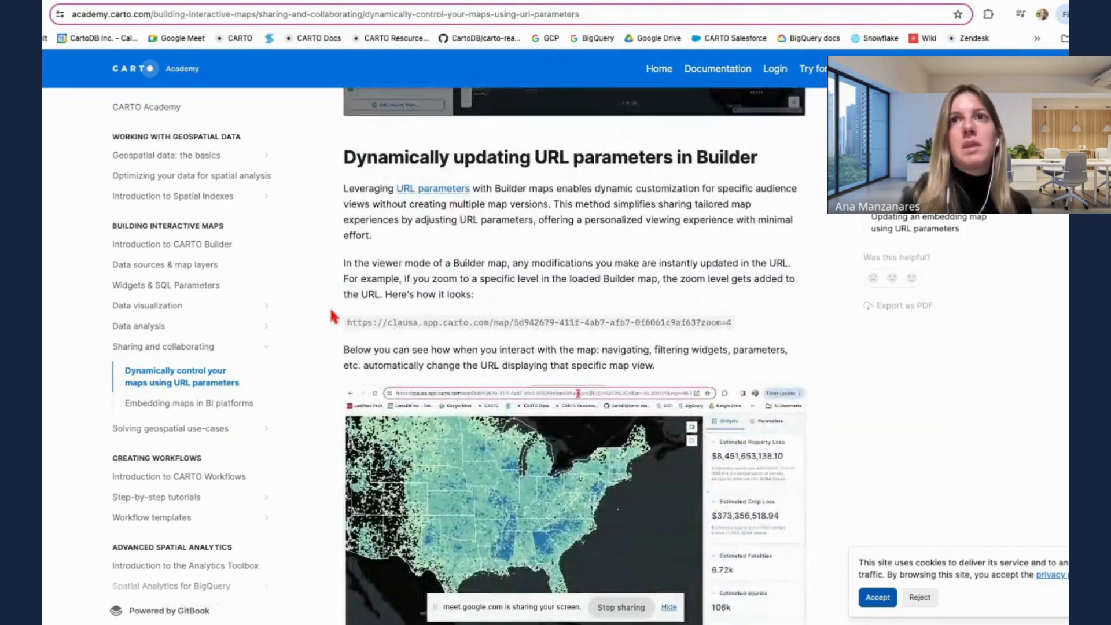
scroll("down", 3)
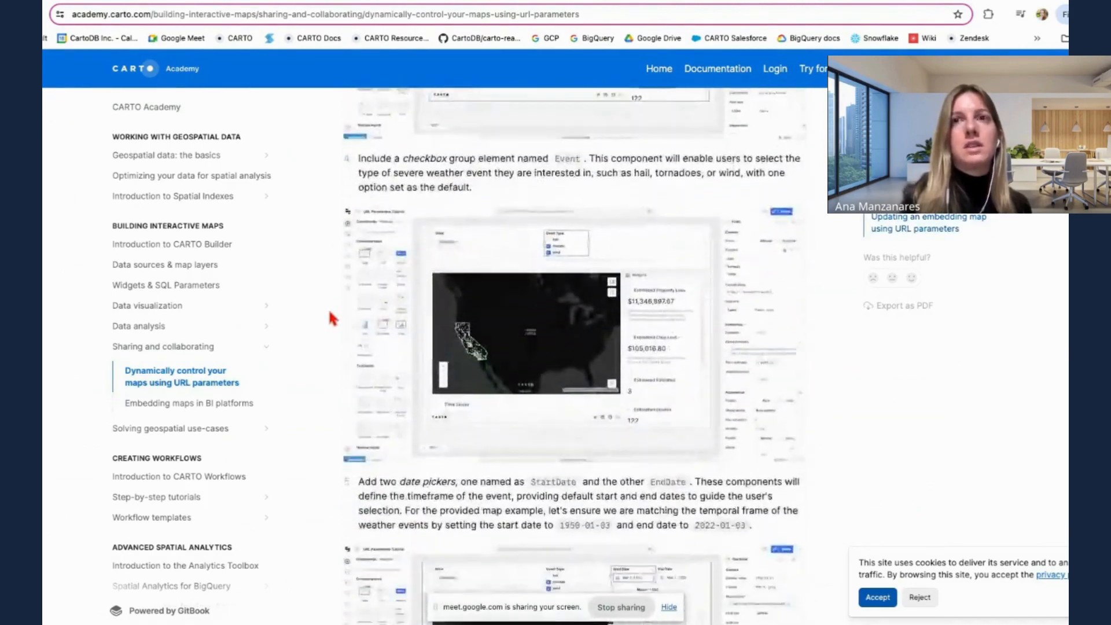
scroll("down", 3)
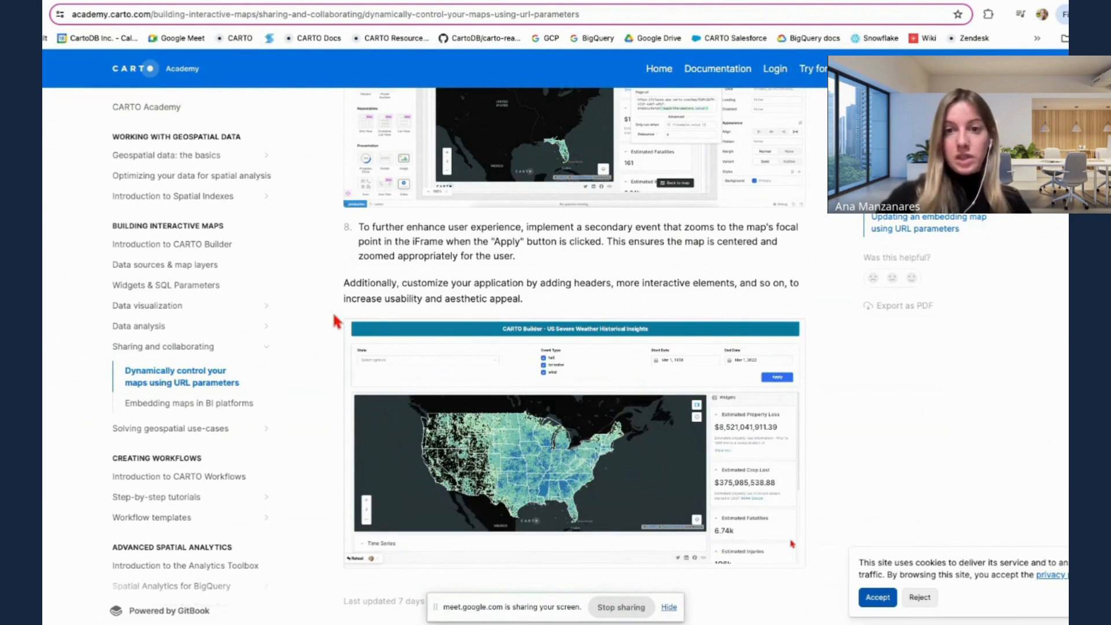
left_click(425, 360)
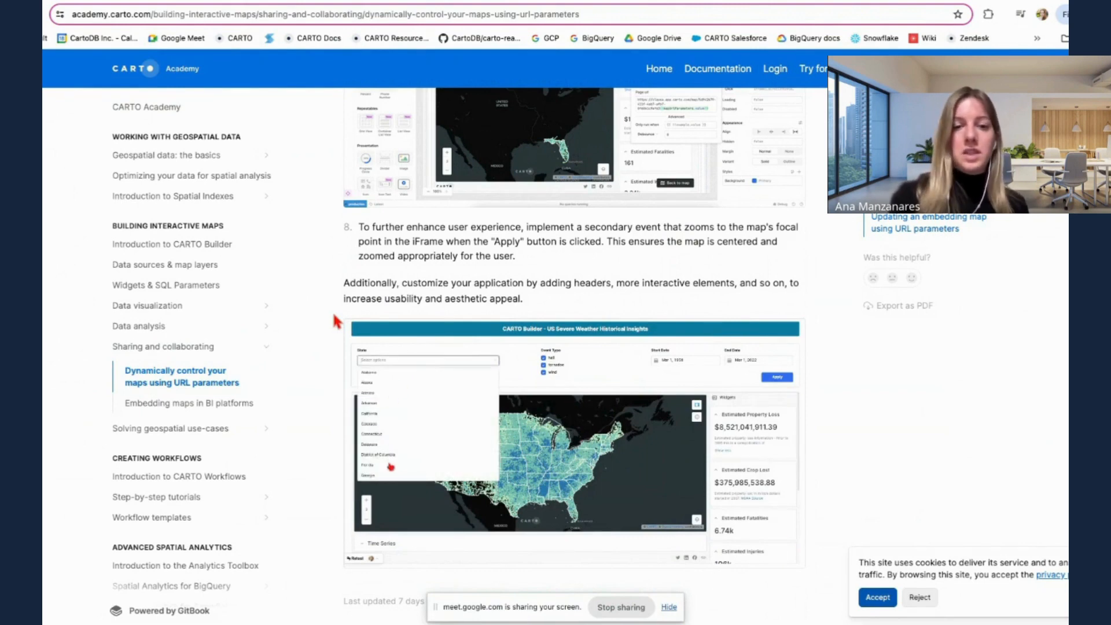
left_click(369, 464)
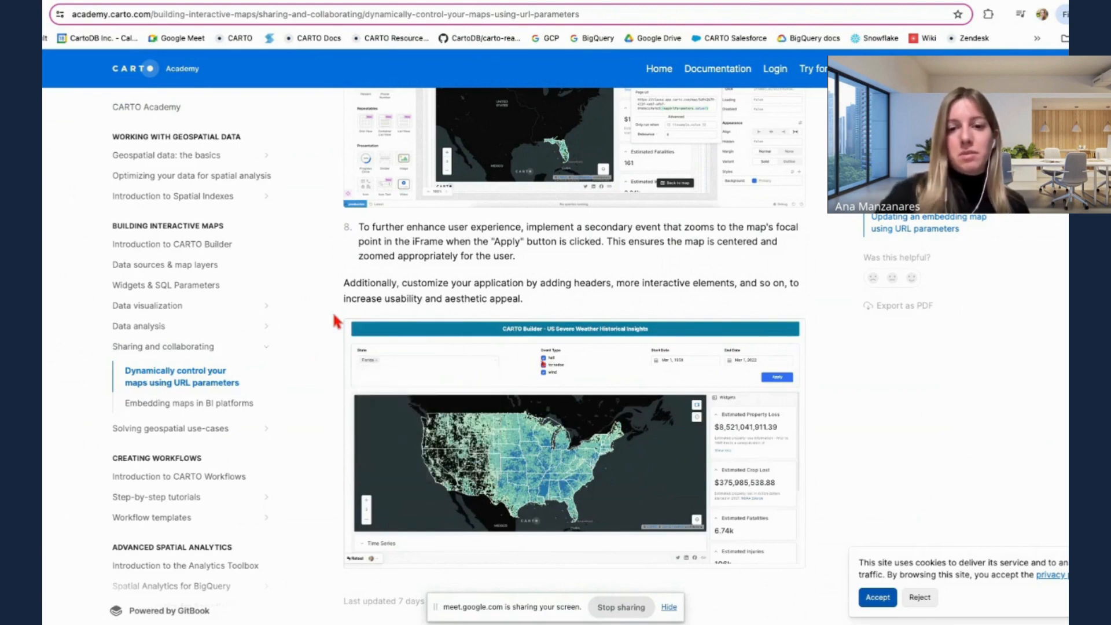